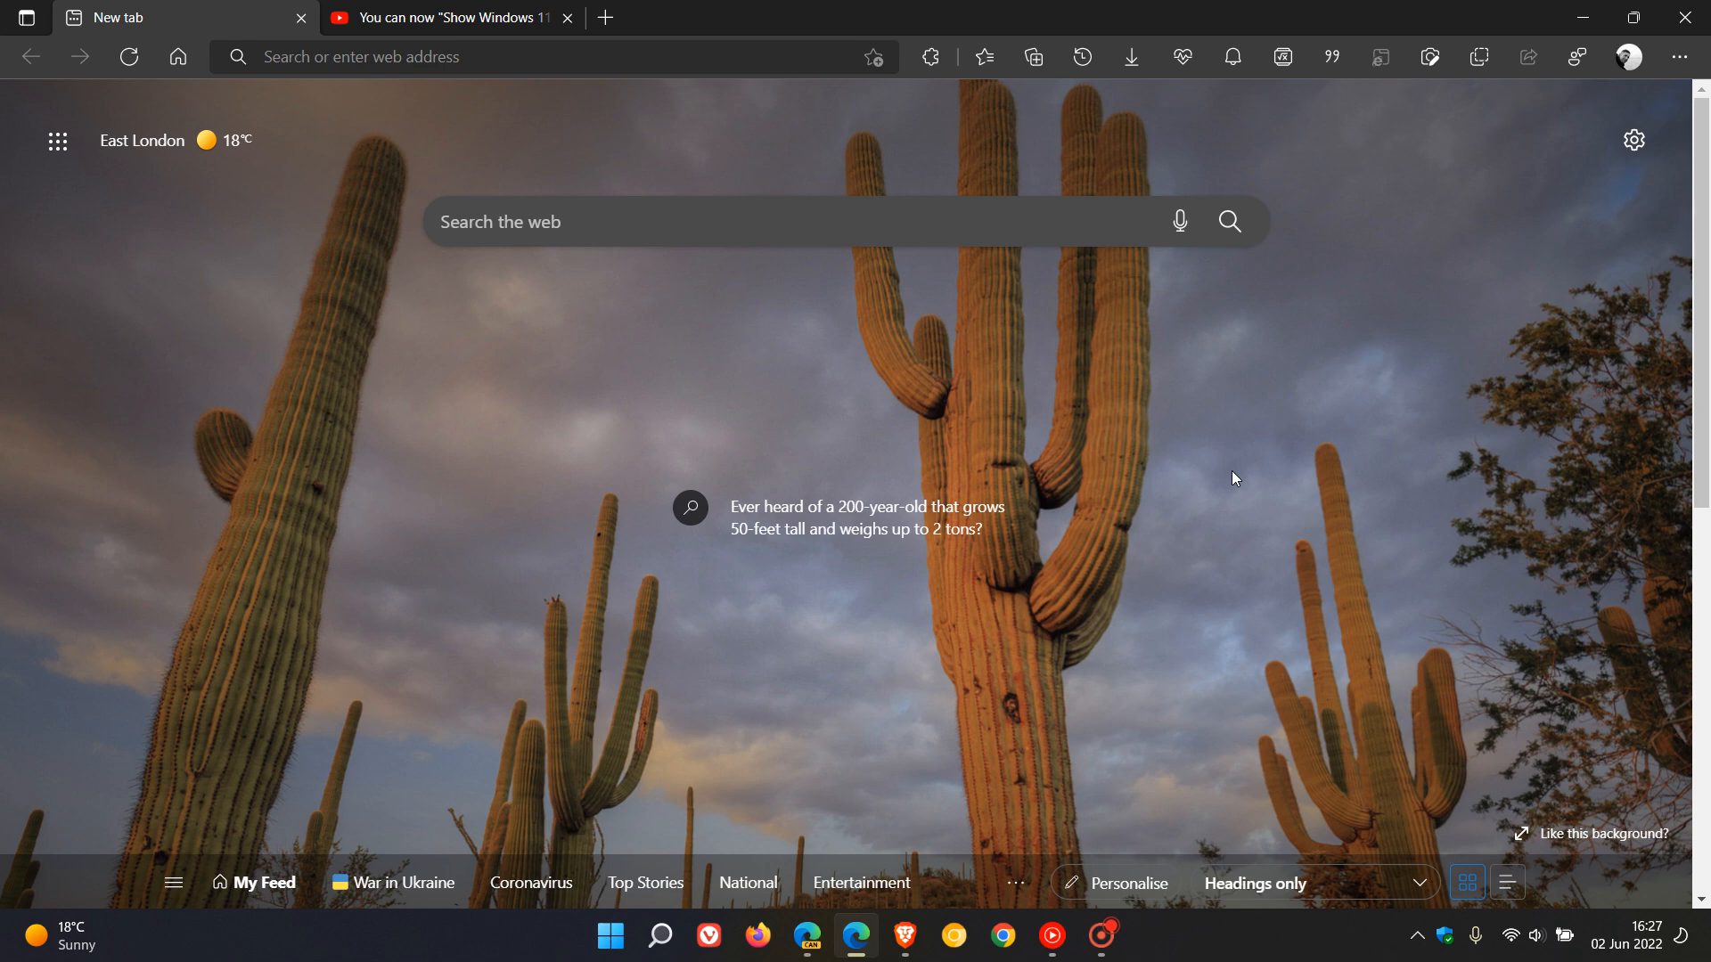
{"action": "mouse_move", "coordinate": [1205, 489]}
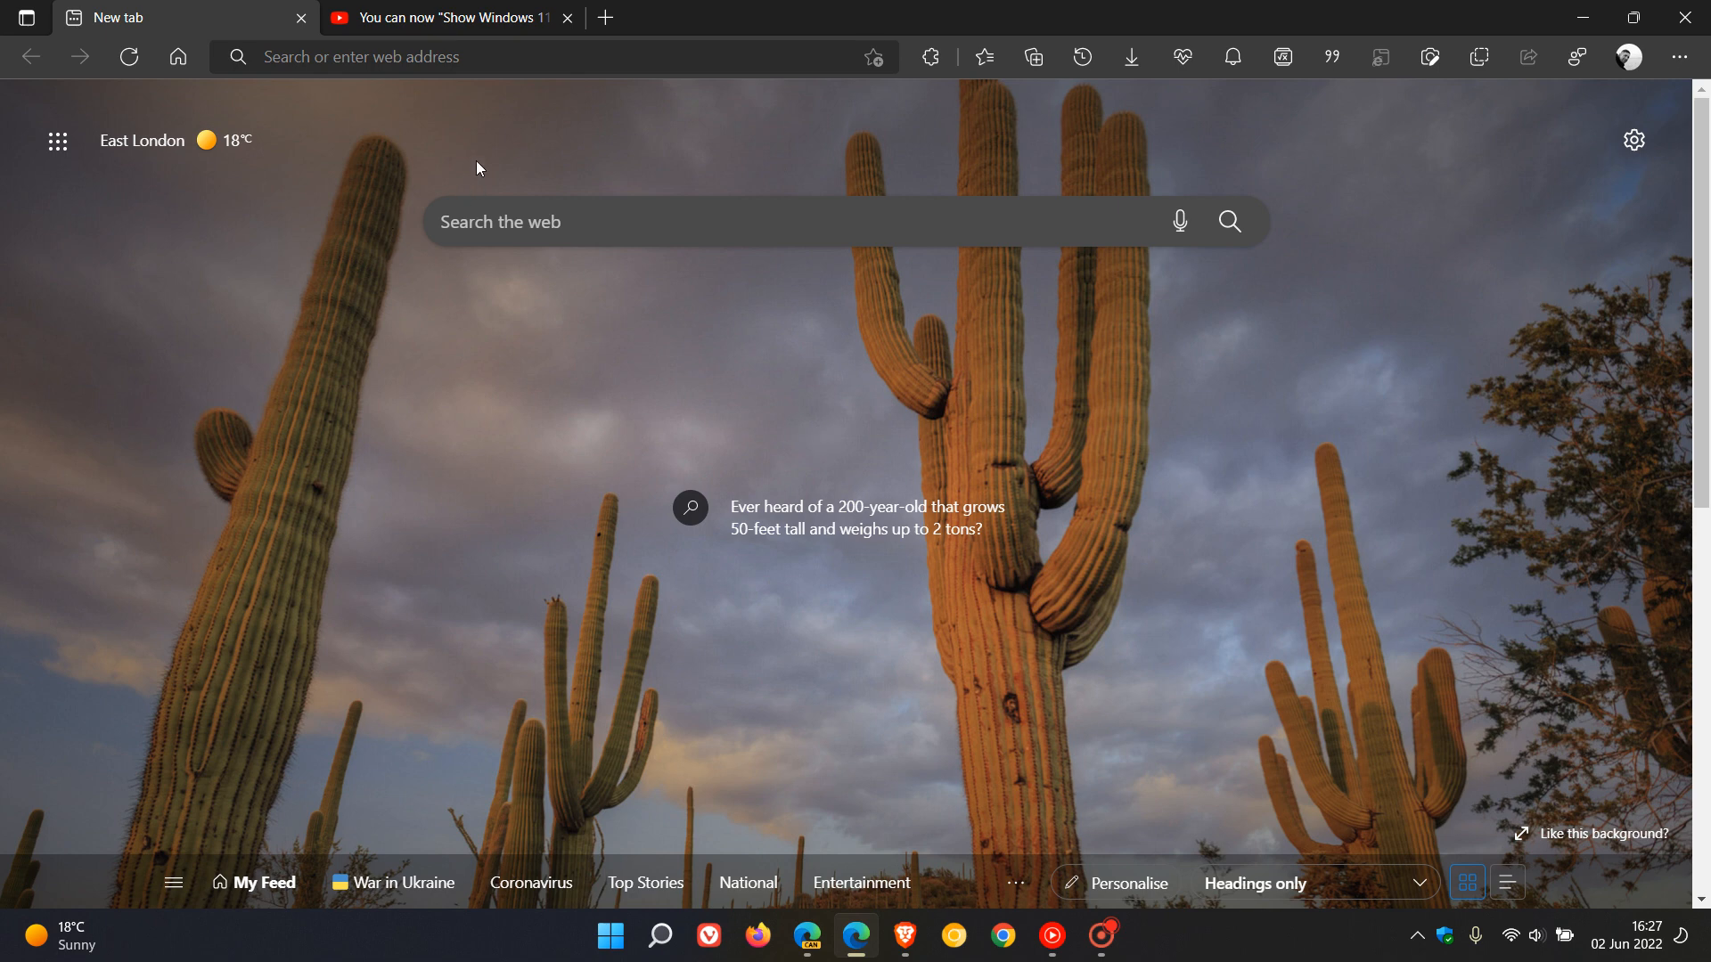
{"action": "mouse_move", "coordinate": [480, 139]}
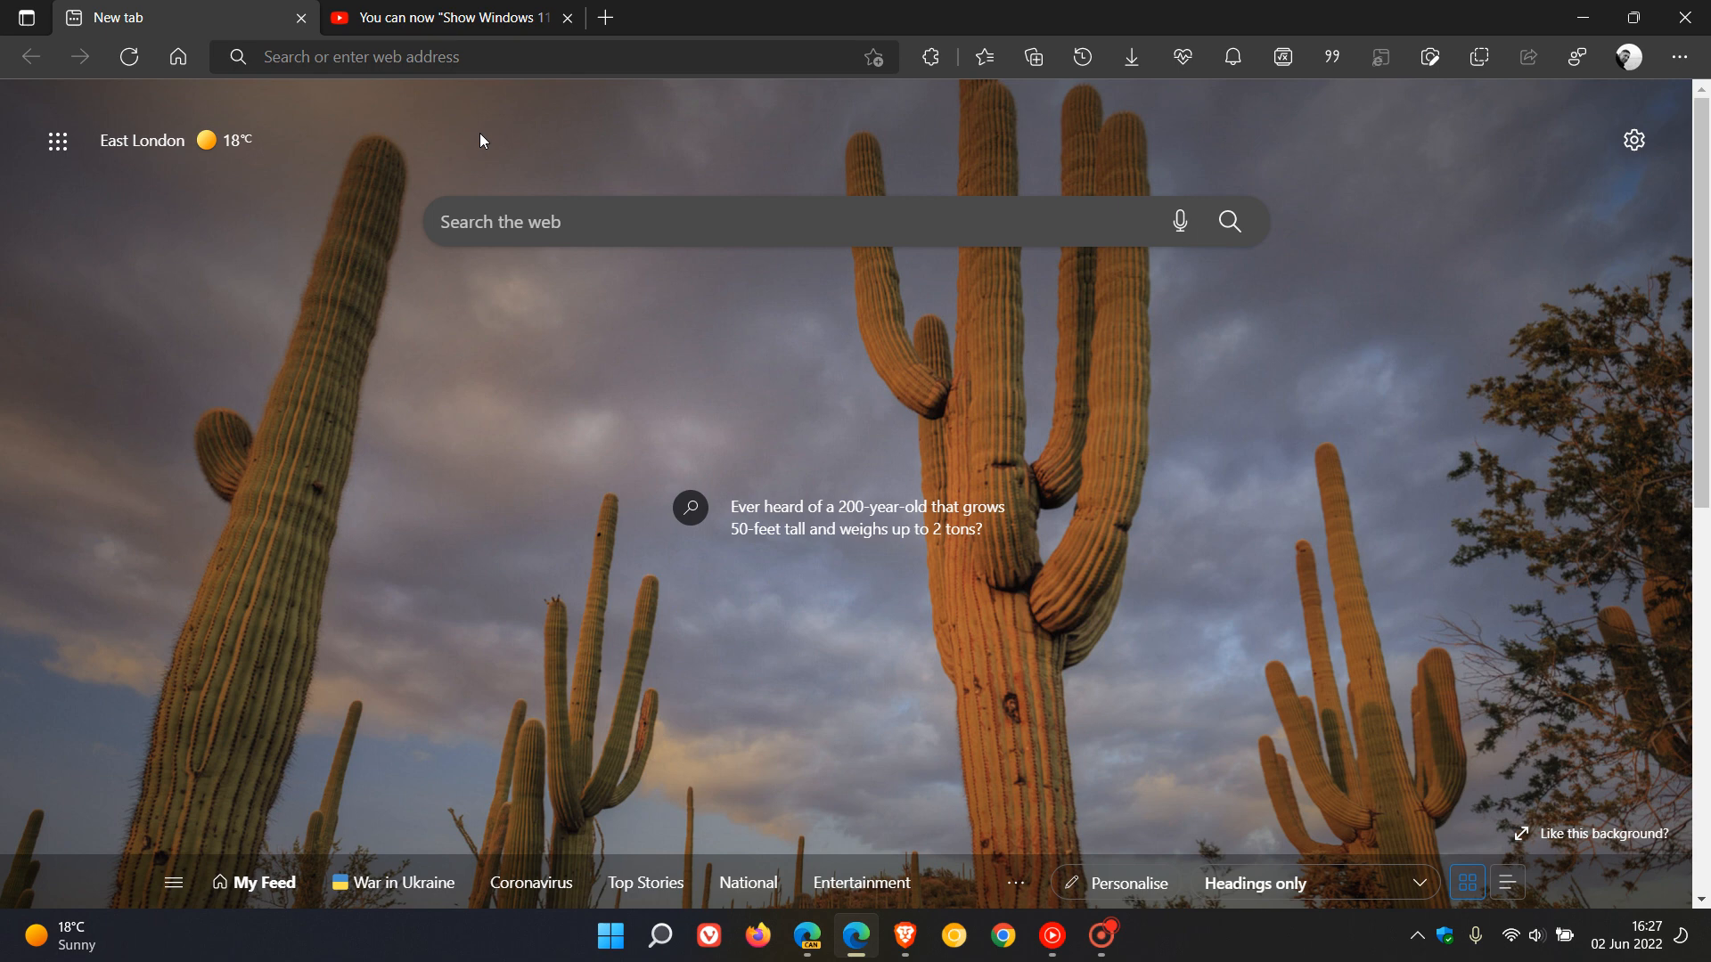
{"action": "mouse_move", "coordinate": [497, 130]}
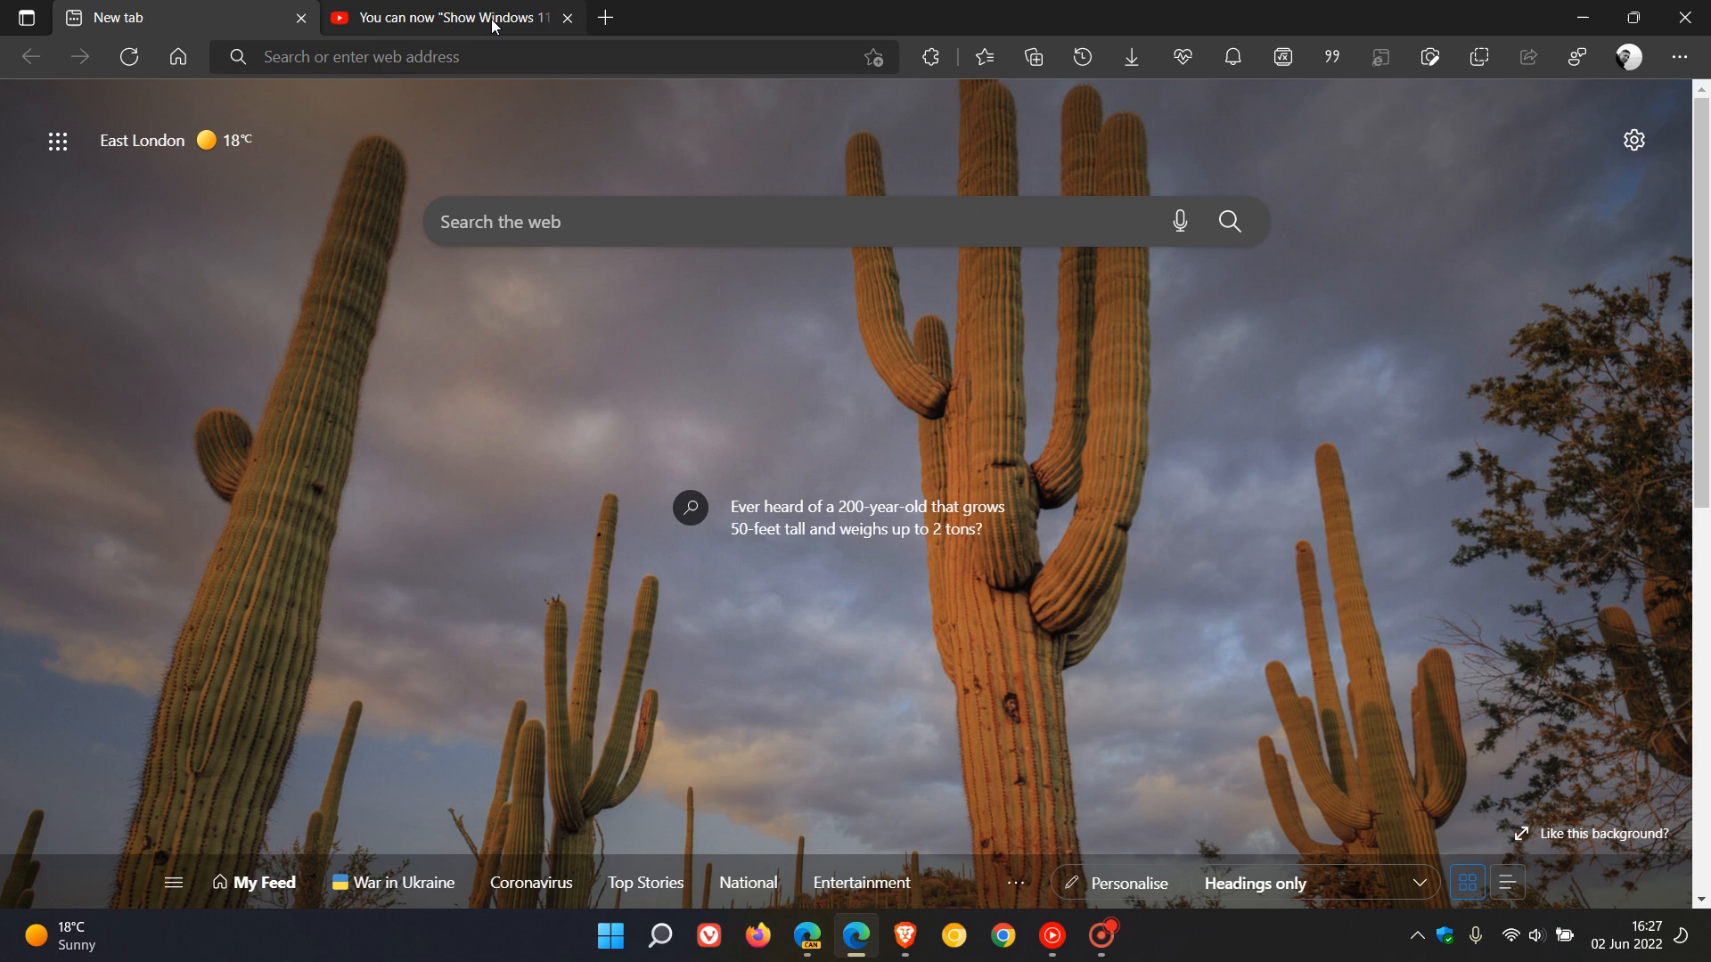
{"action": "mouse_move", "coordinate": [46, 21]}
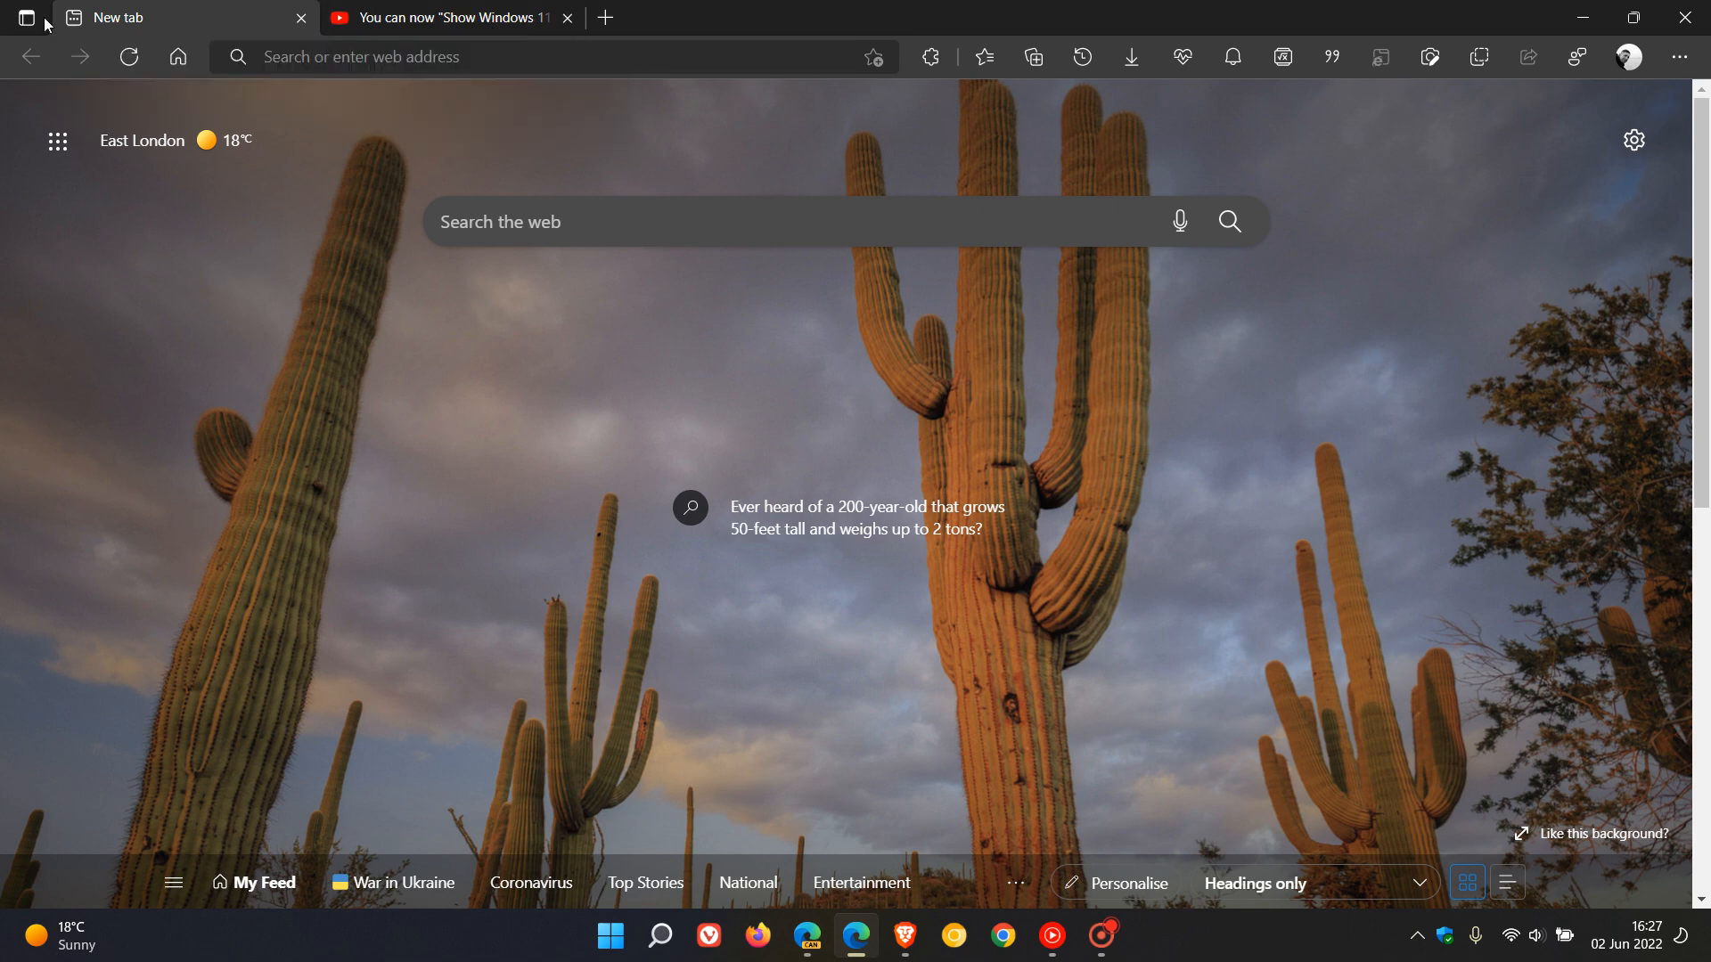
{"action": "mouse_move", "coordinate": [77, 91]}
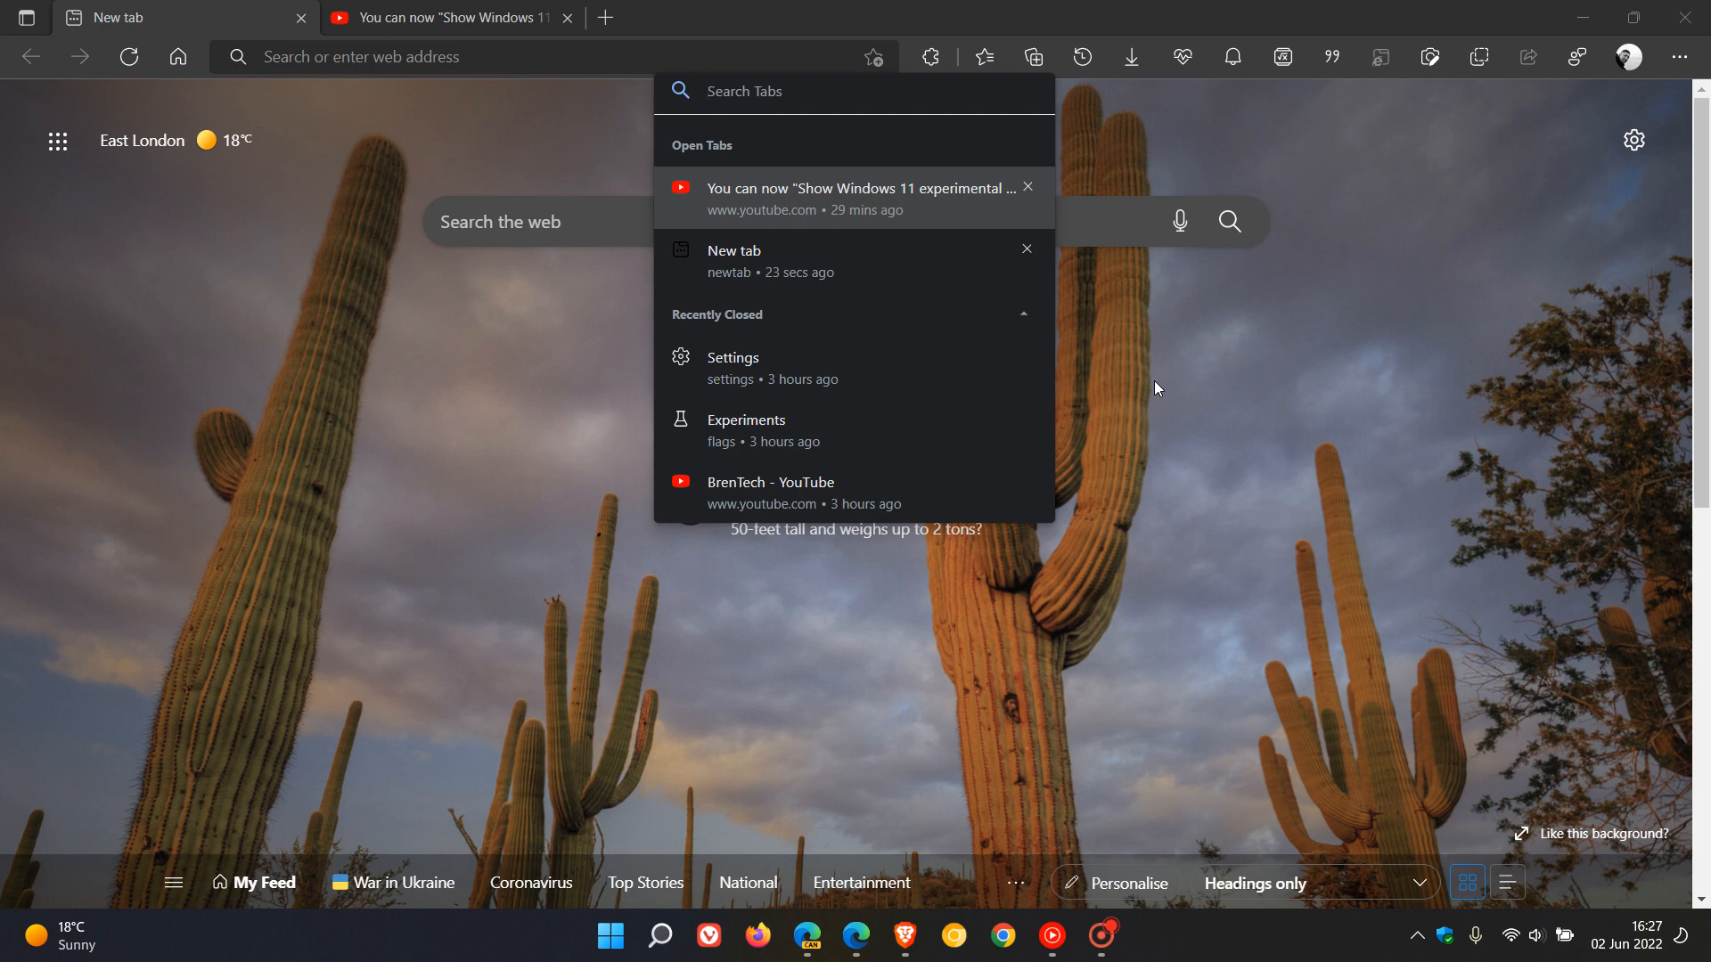
{"action": "mouse_move", "coordinate": [764, 262]}
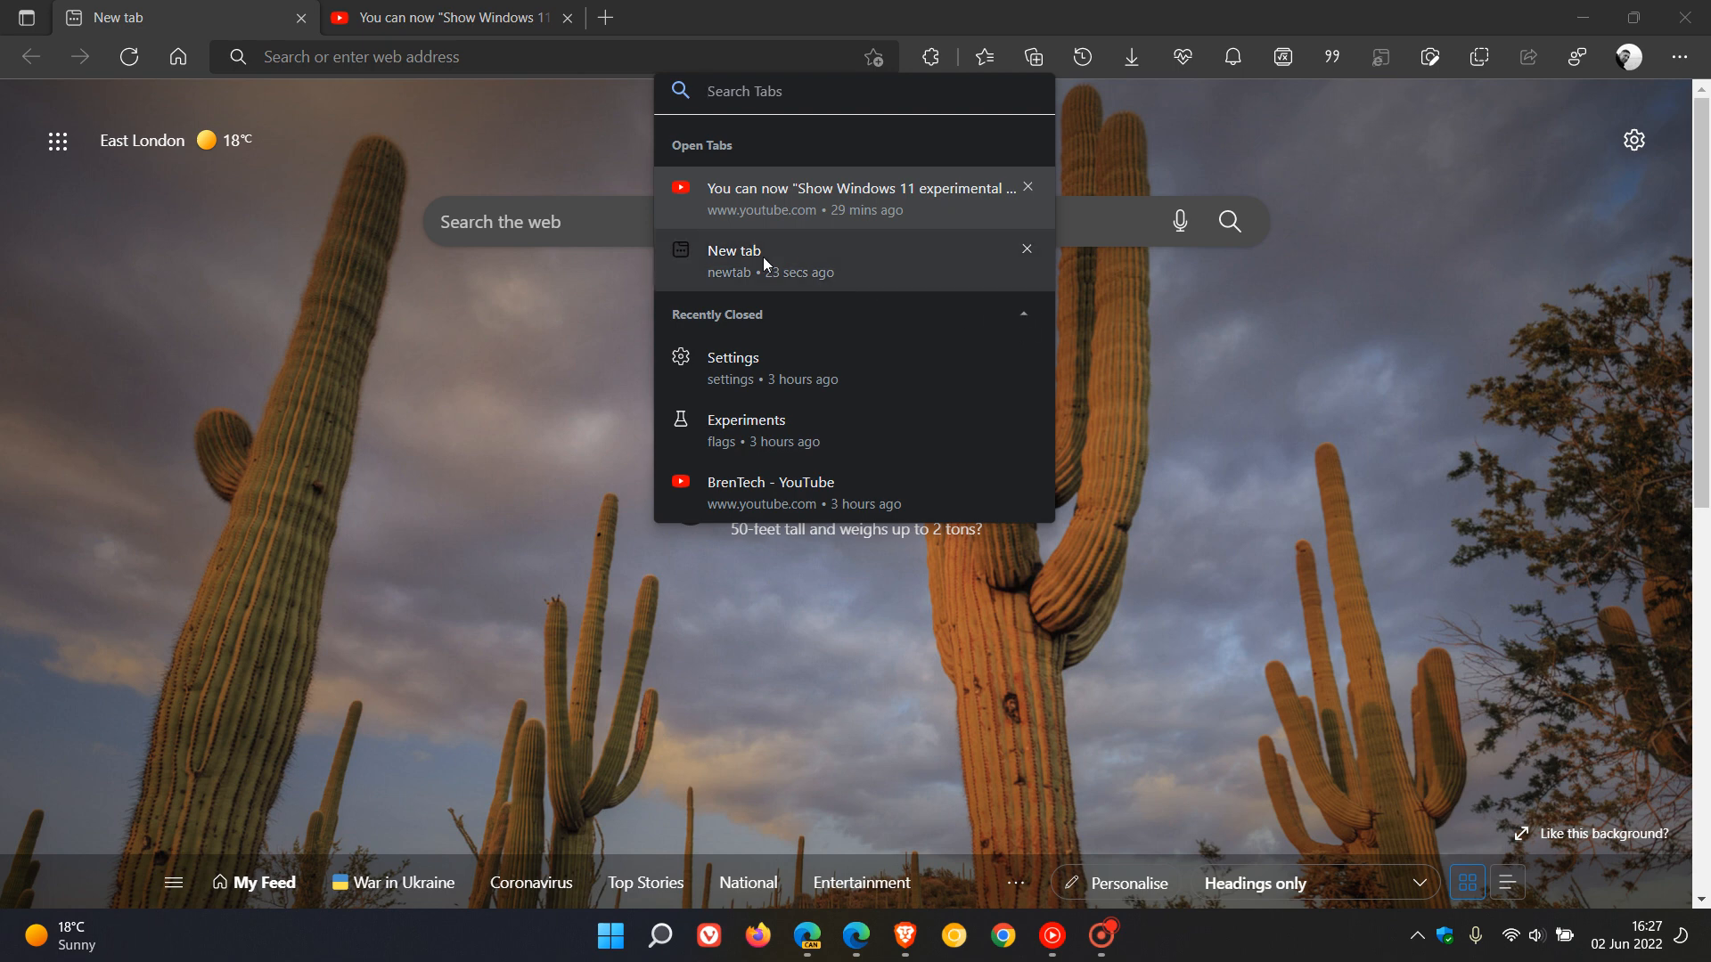
{"action": "mouse_move", "coordinate": [845, 269]}
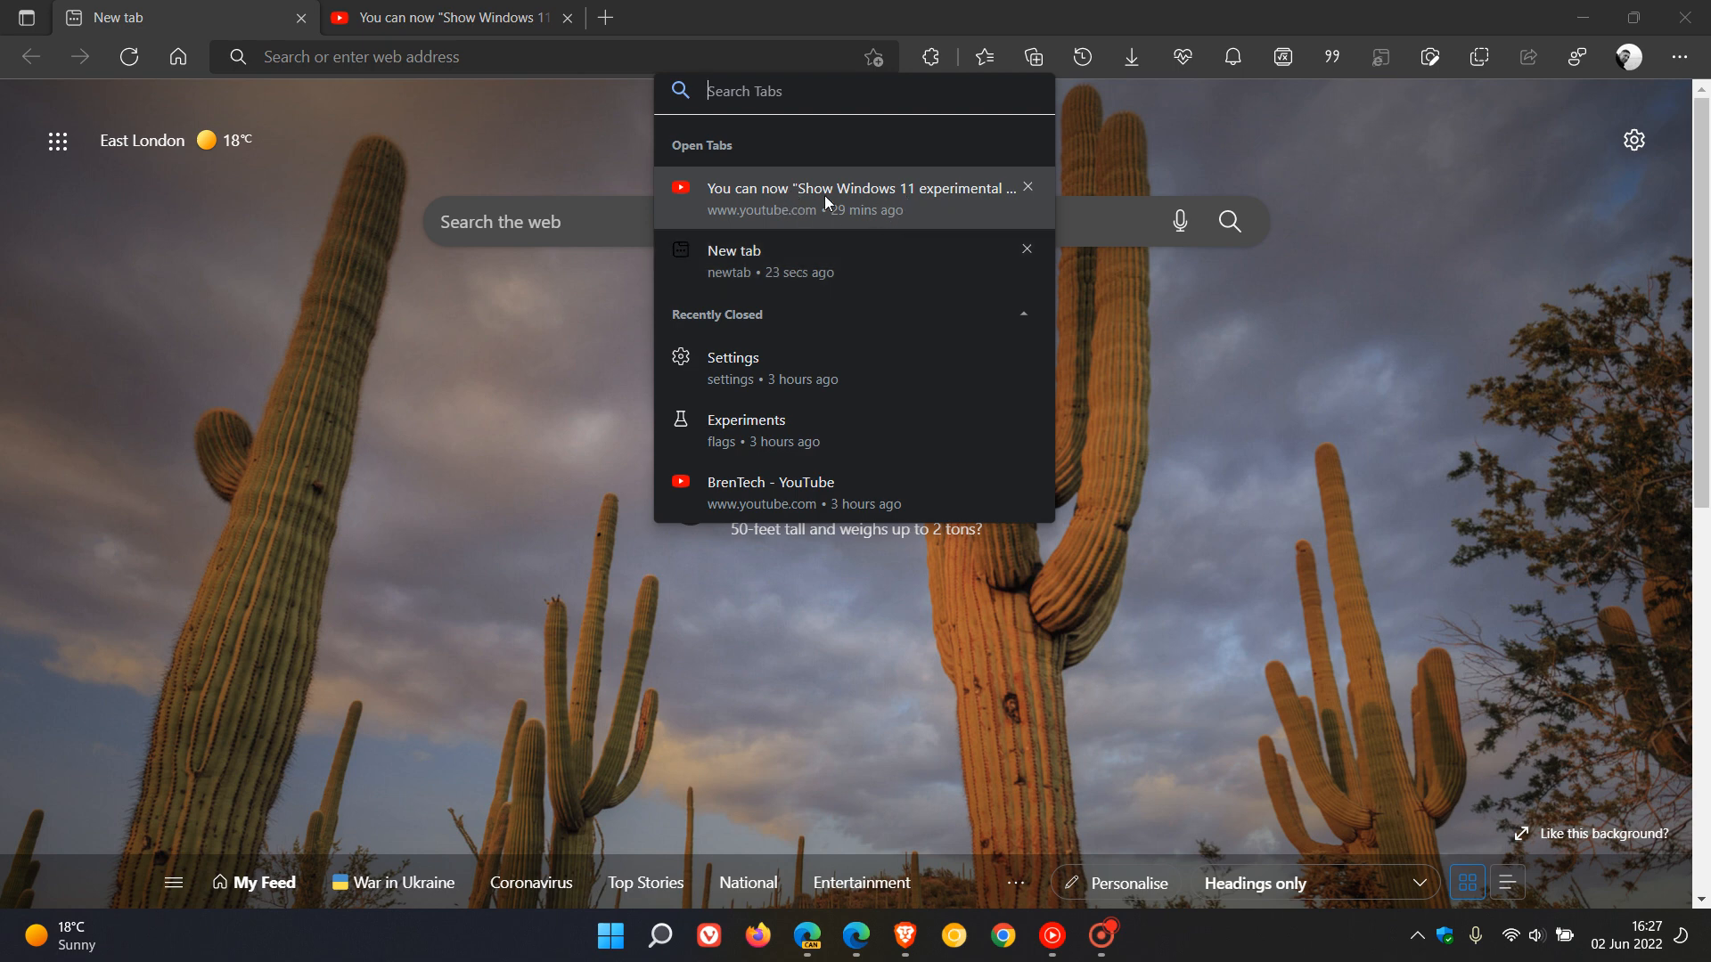
{"action": "mouse_move", "coordinate": [857, 196]}
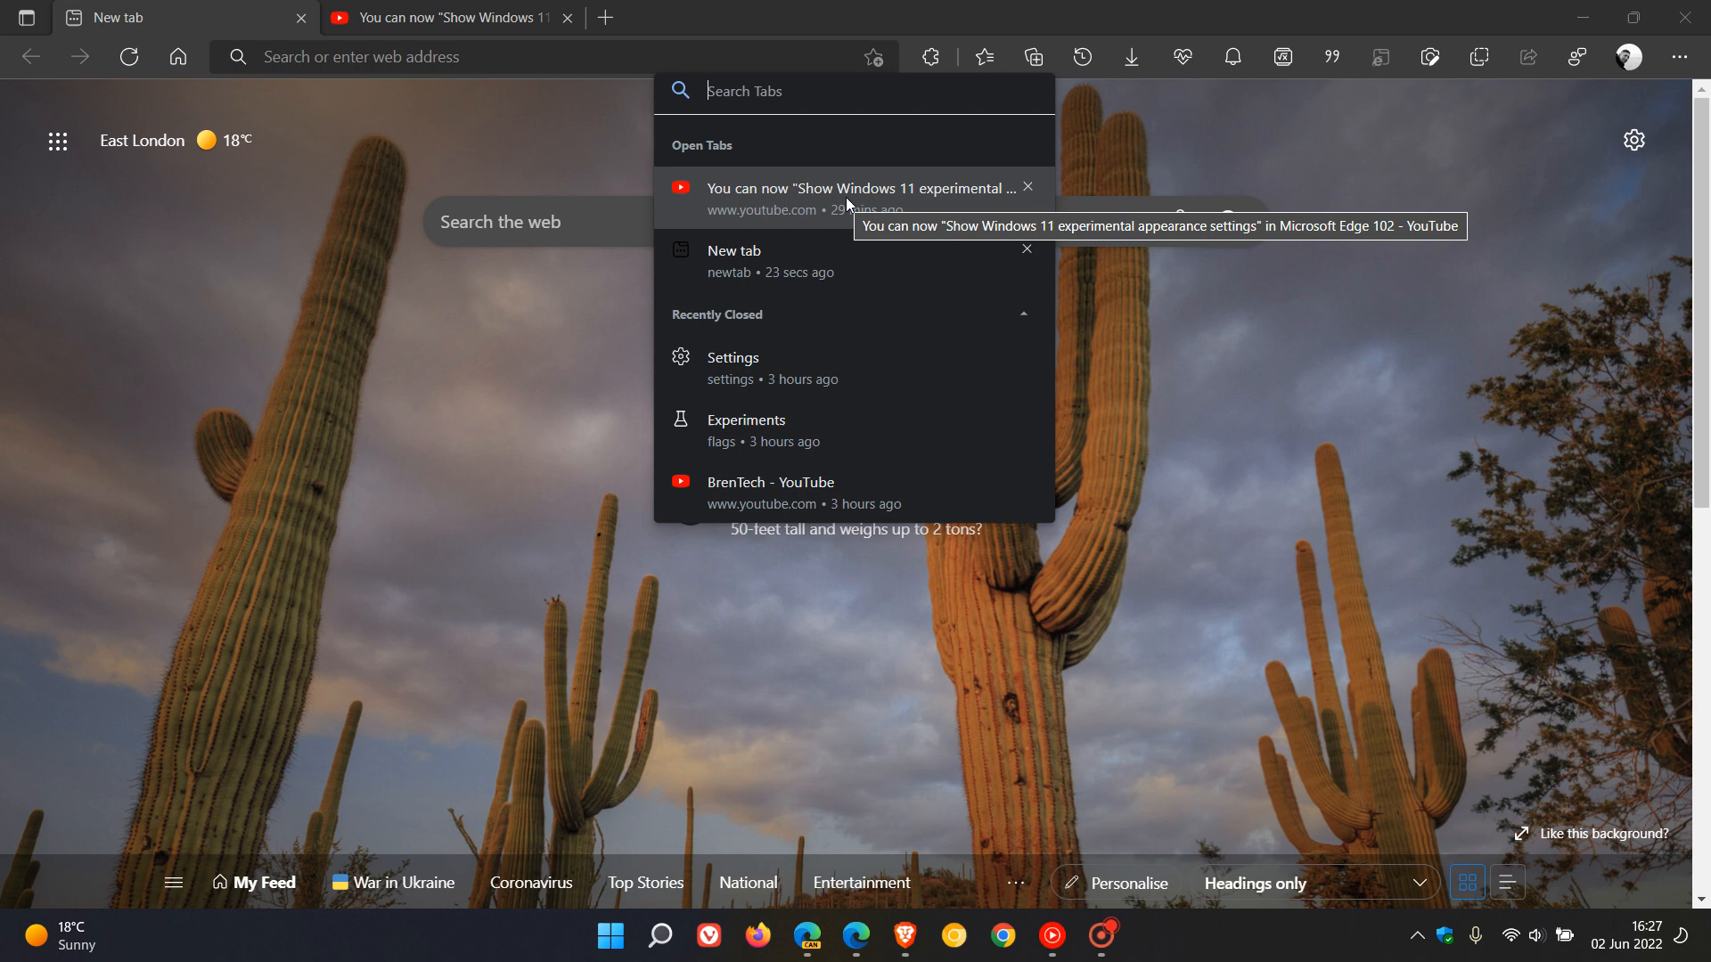
{"action": "mouse_move", "coordinate": [659, 210]}
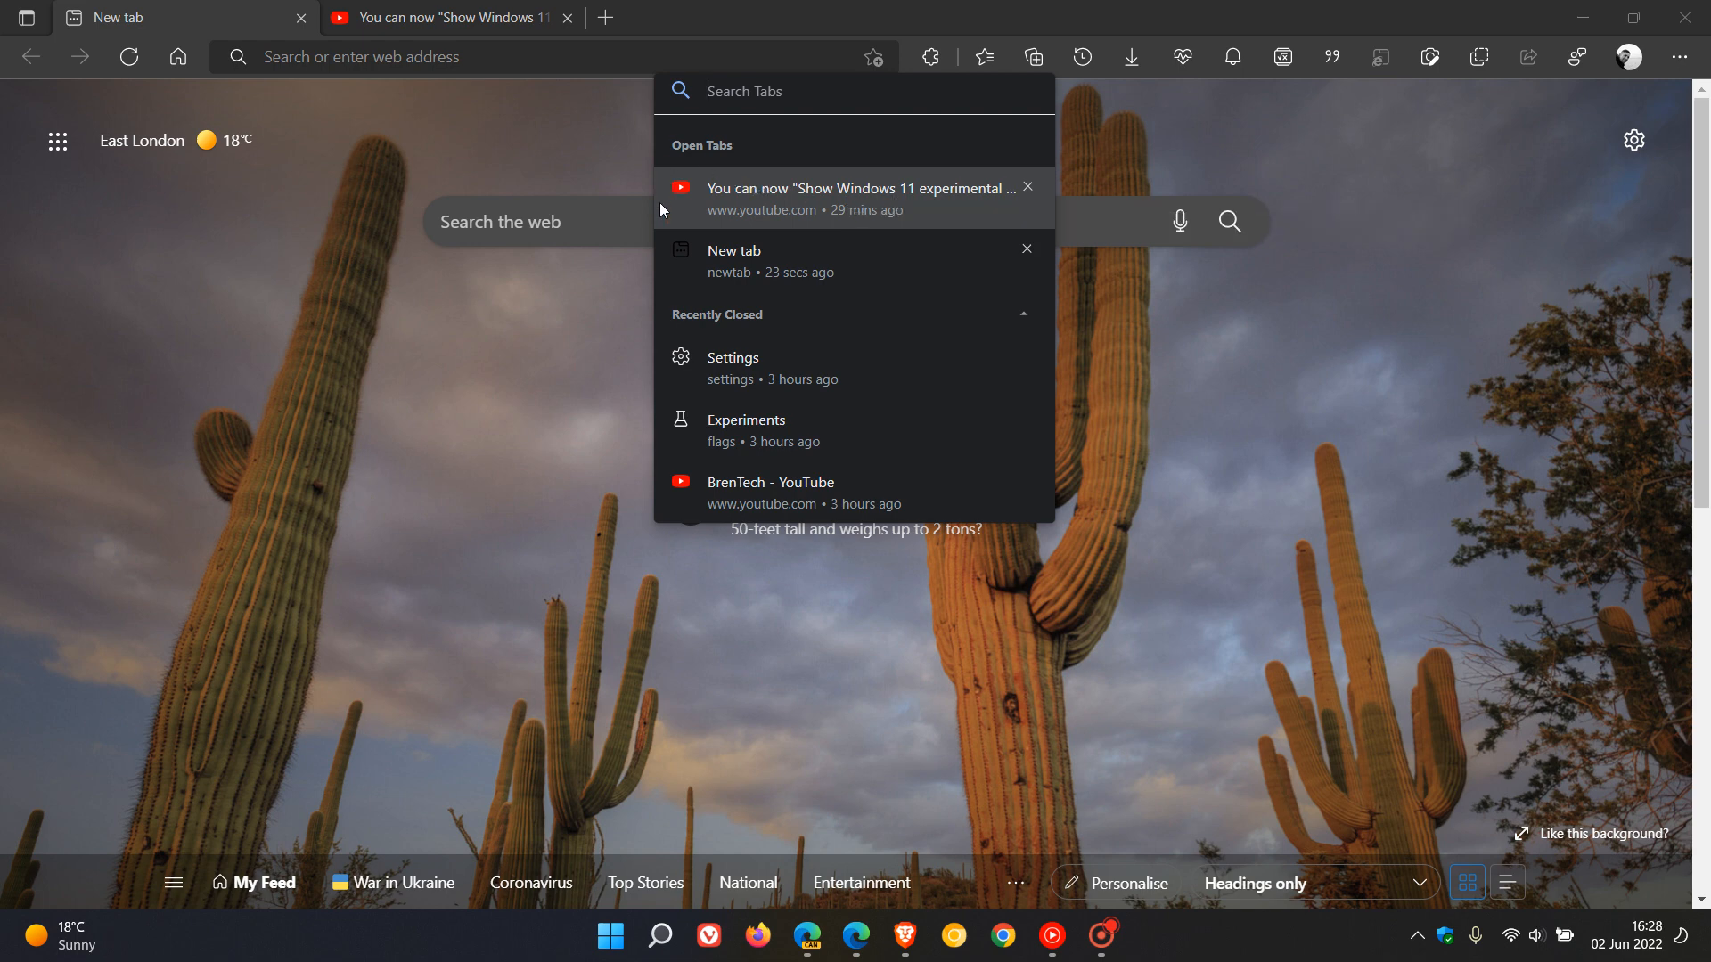
{"action": "mouse_move", "coordinate": [690, 176]}
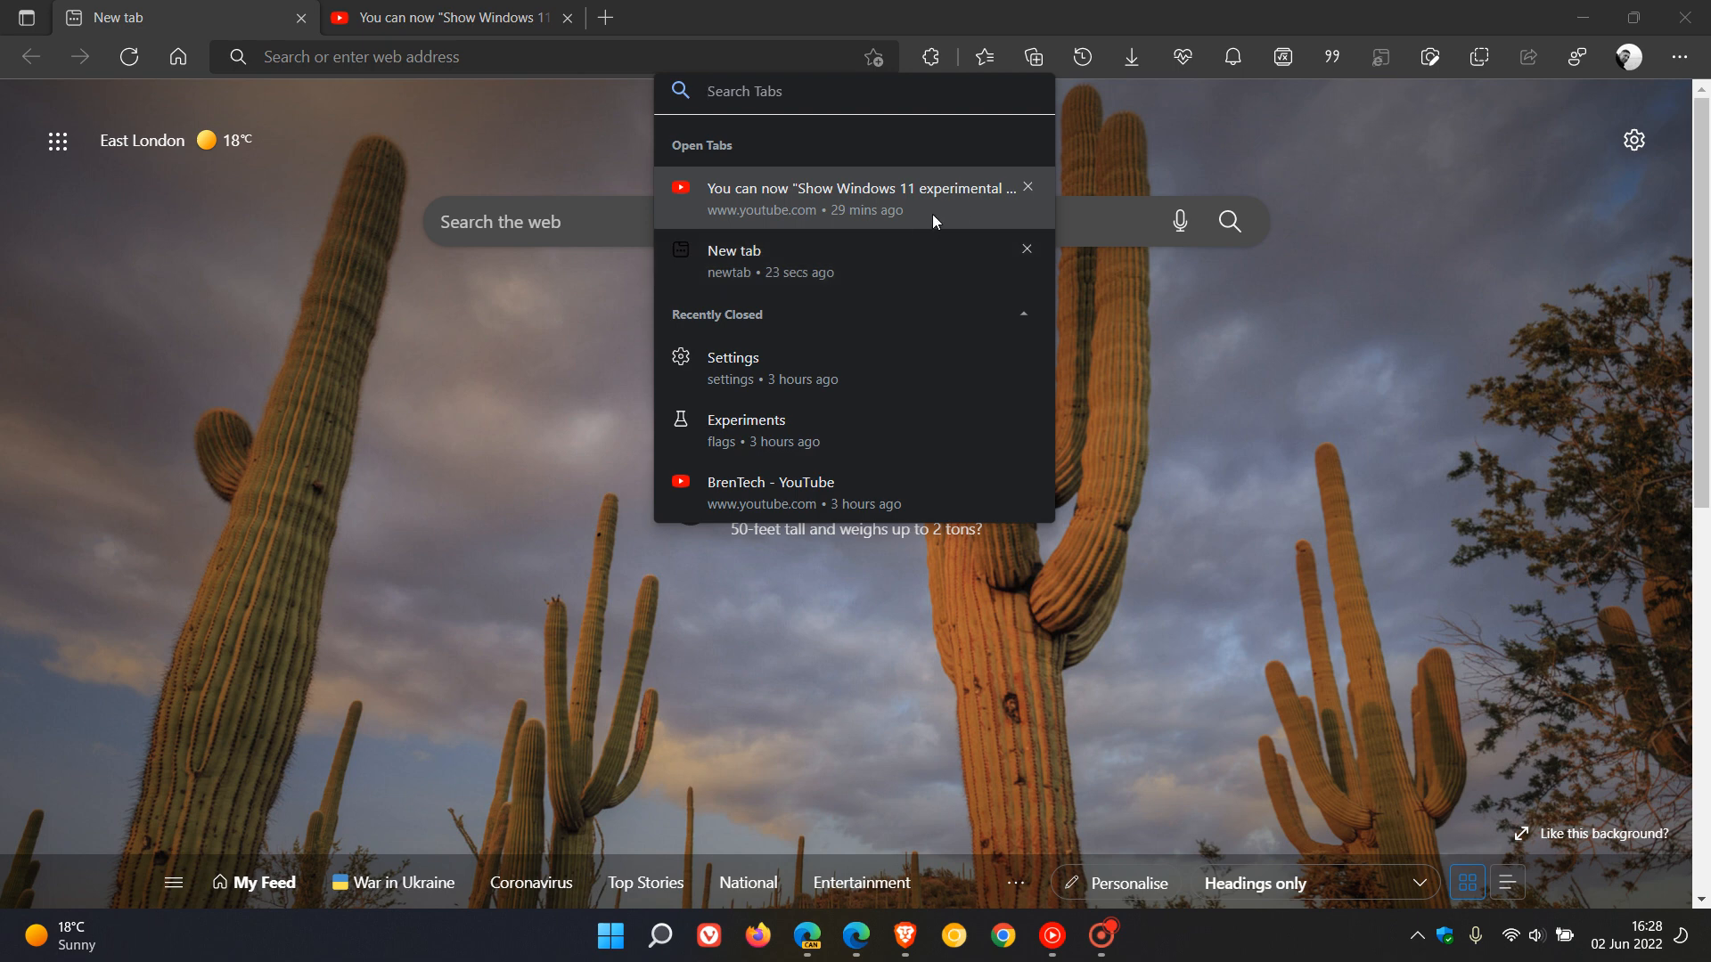
{"action": "mouse_move", "coordinate": [943, 281]}
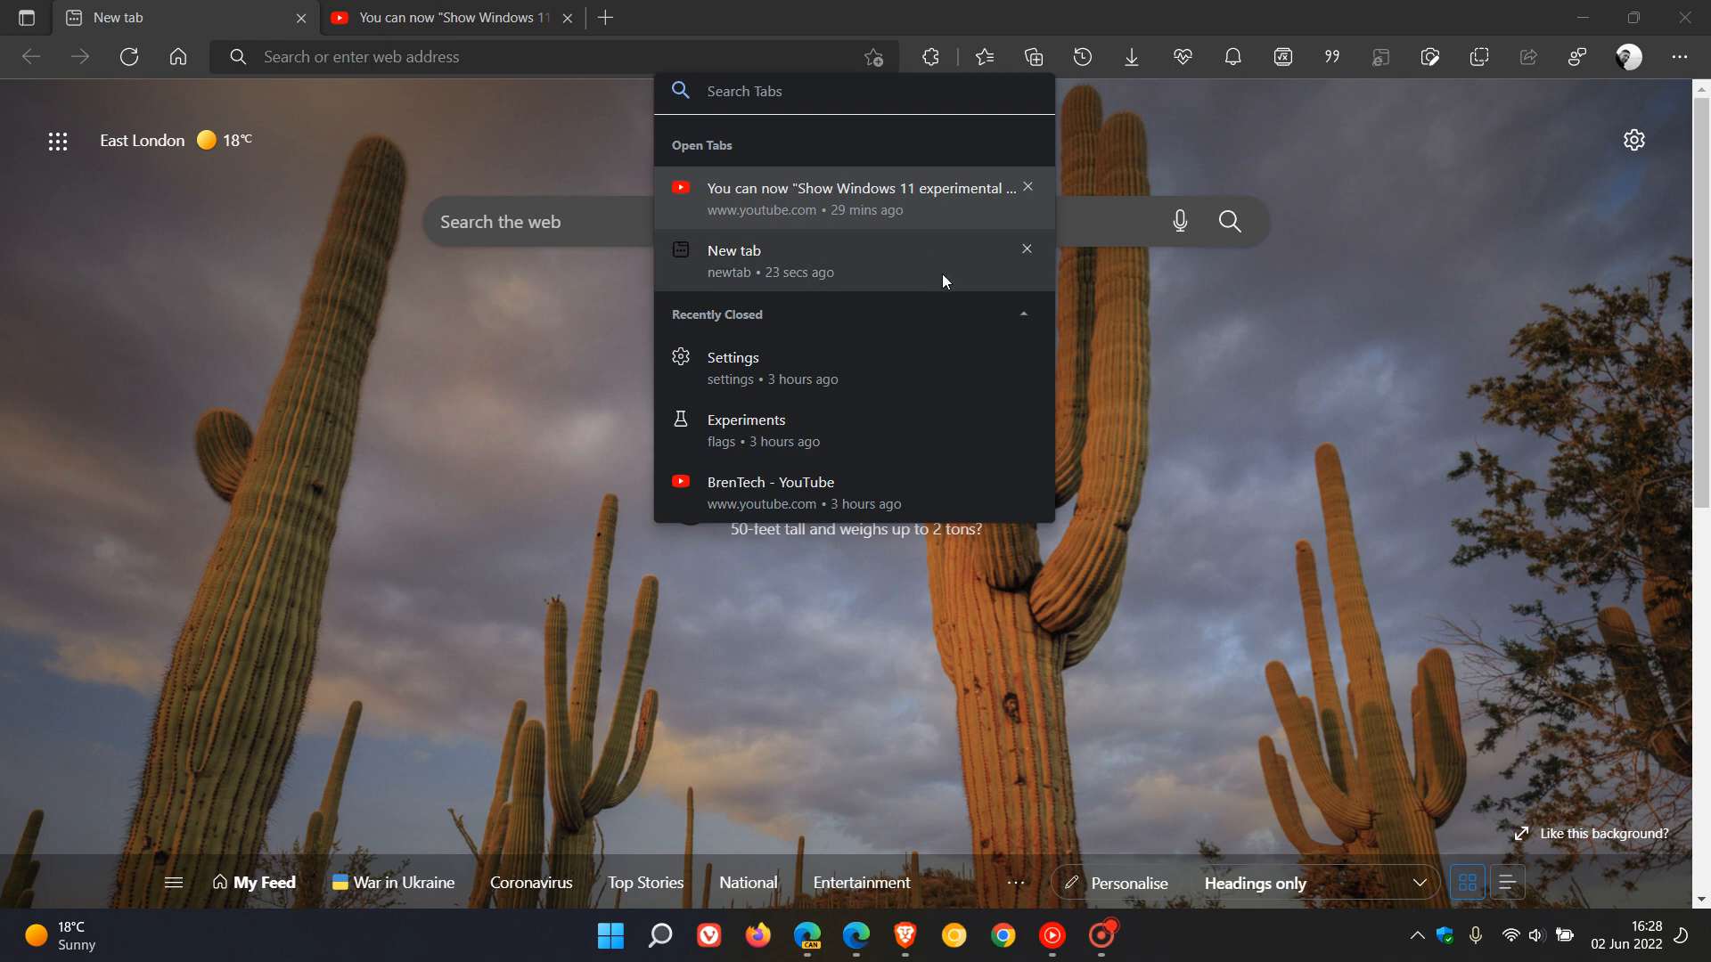
{"action": "mouse_move", "coordinate": [897, 202]}
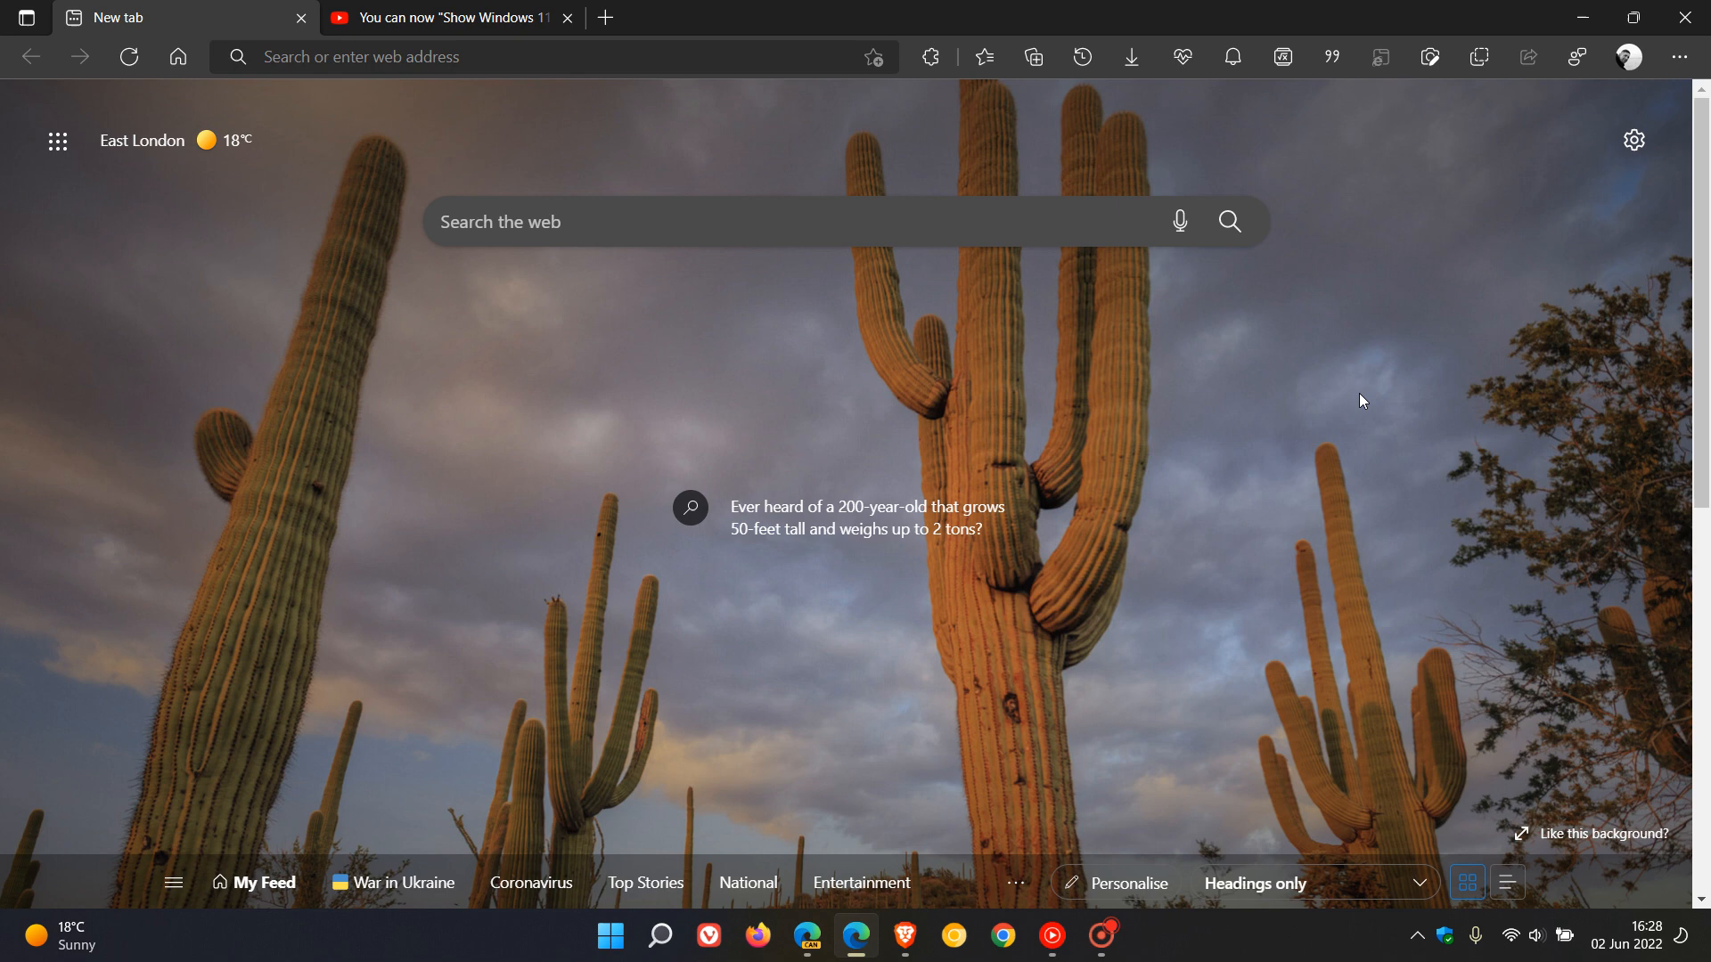
{"action": "mouse_move", "coordinate": [1090, 590]}
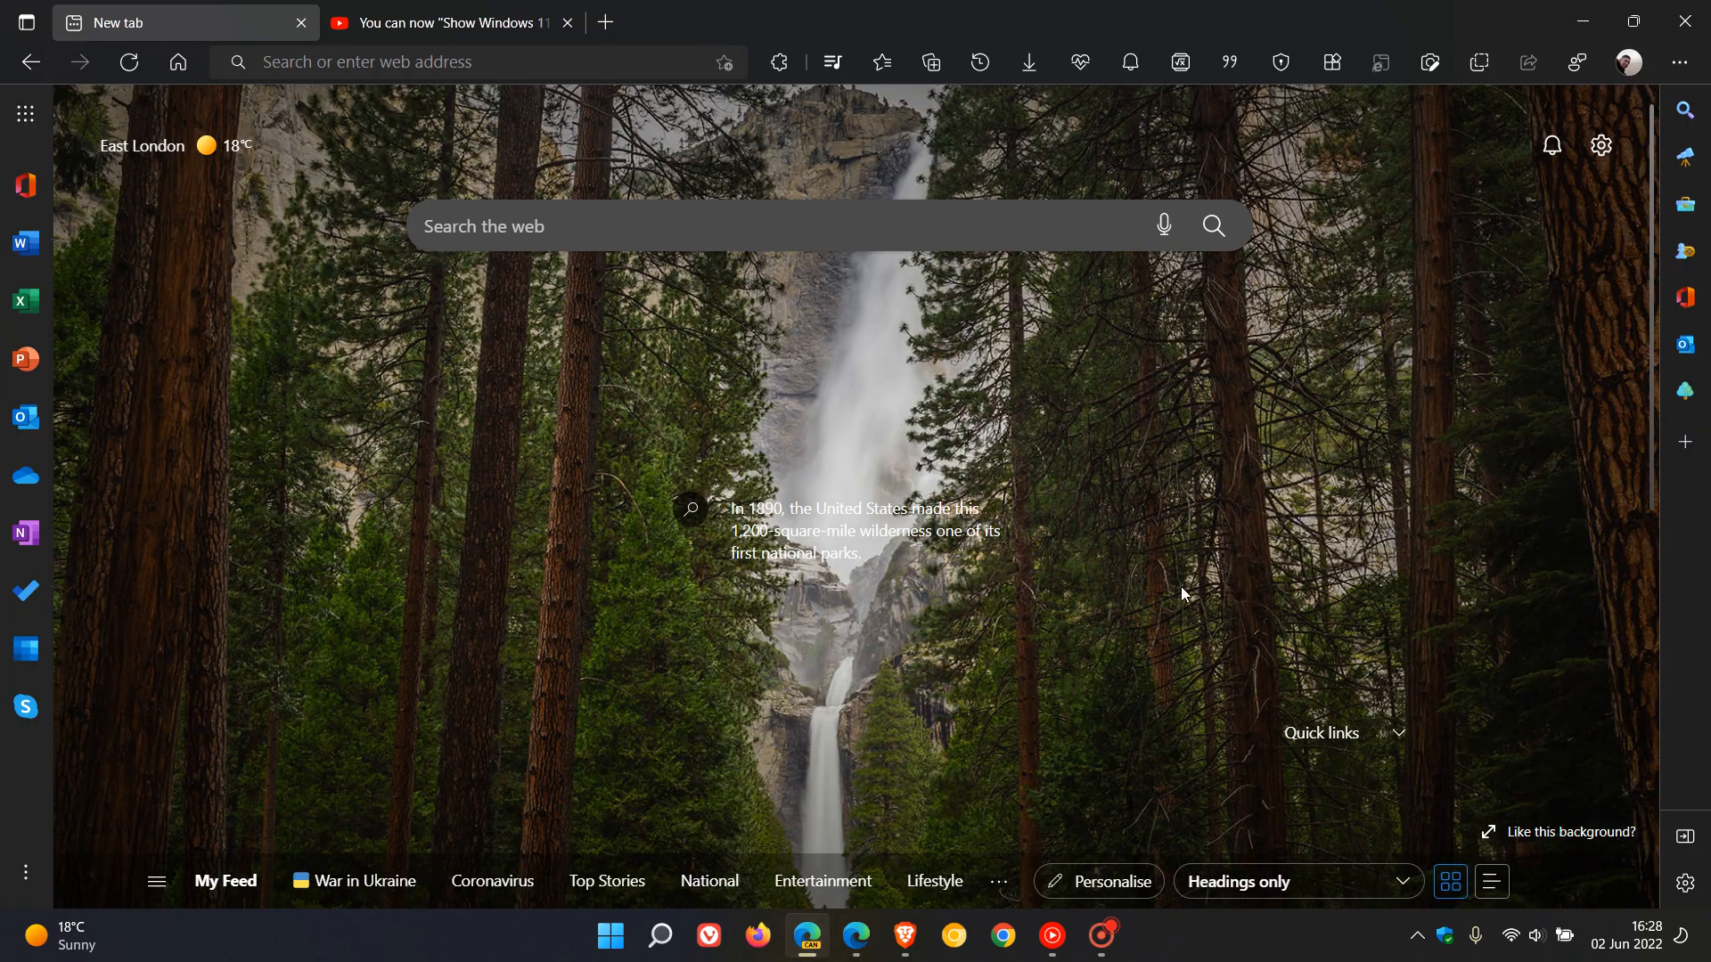
{"action": "mouse_move", "coordinate": [1231, 497]}
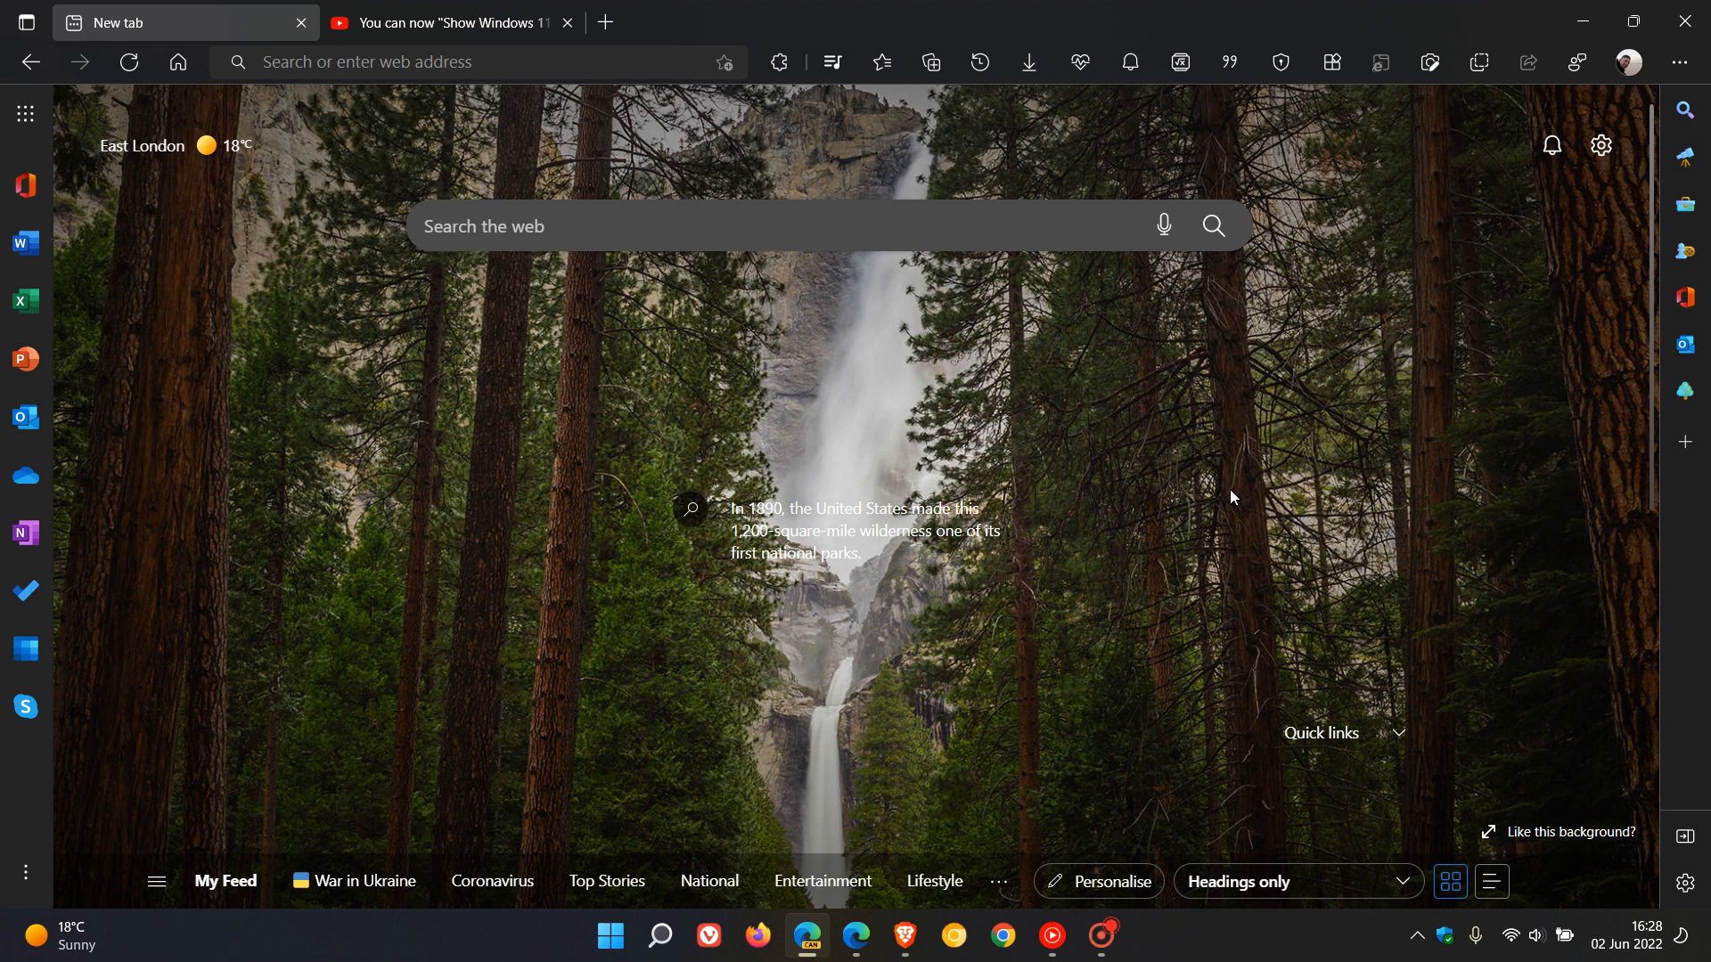
{"action": "mouse_move", "coordinate": [1237, 470]}
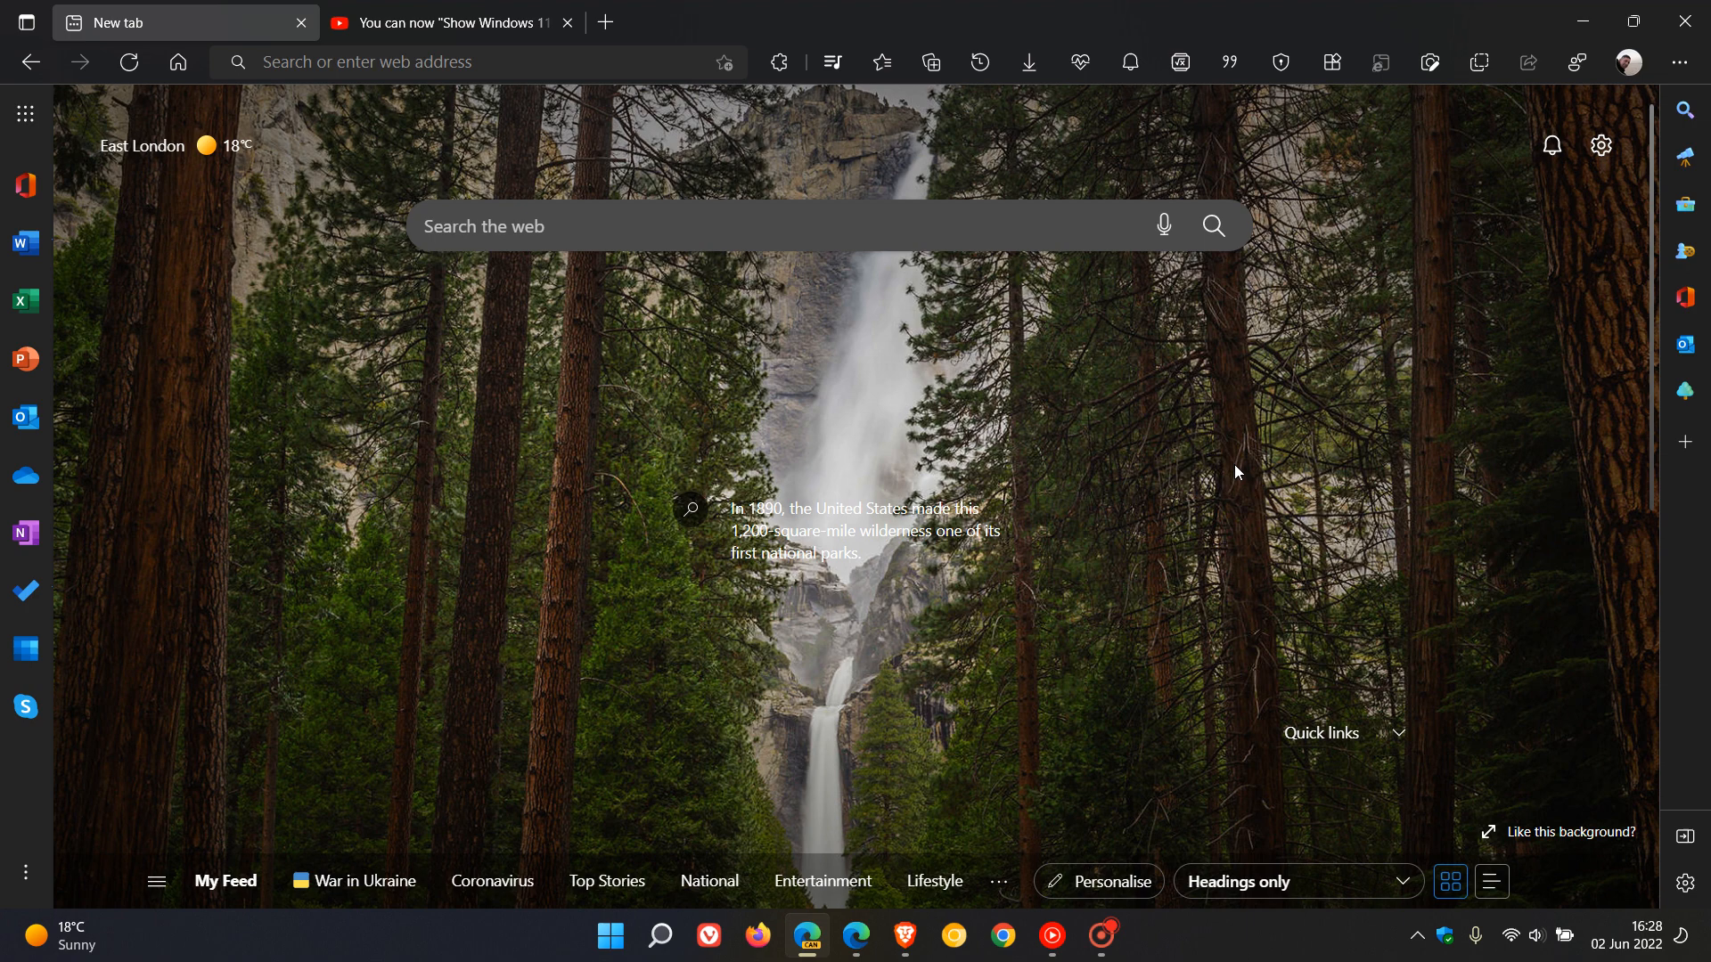
{"action": "mouse_move", "coordinate": [1266, 483]}
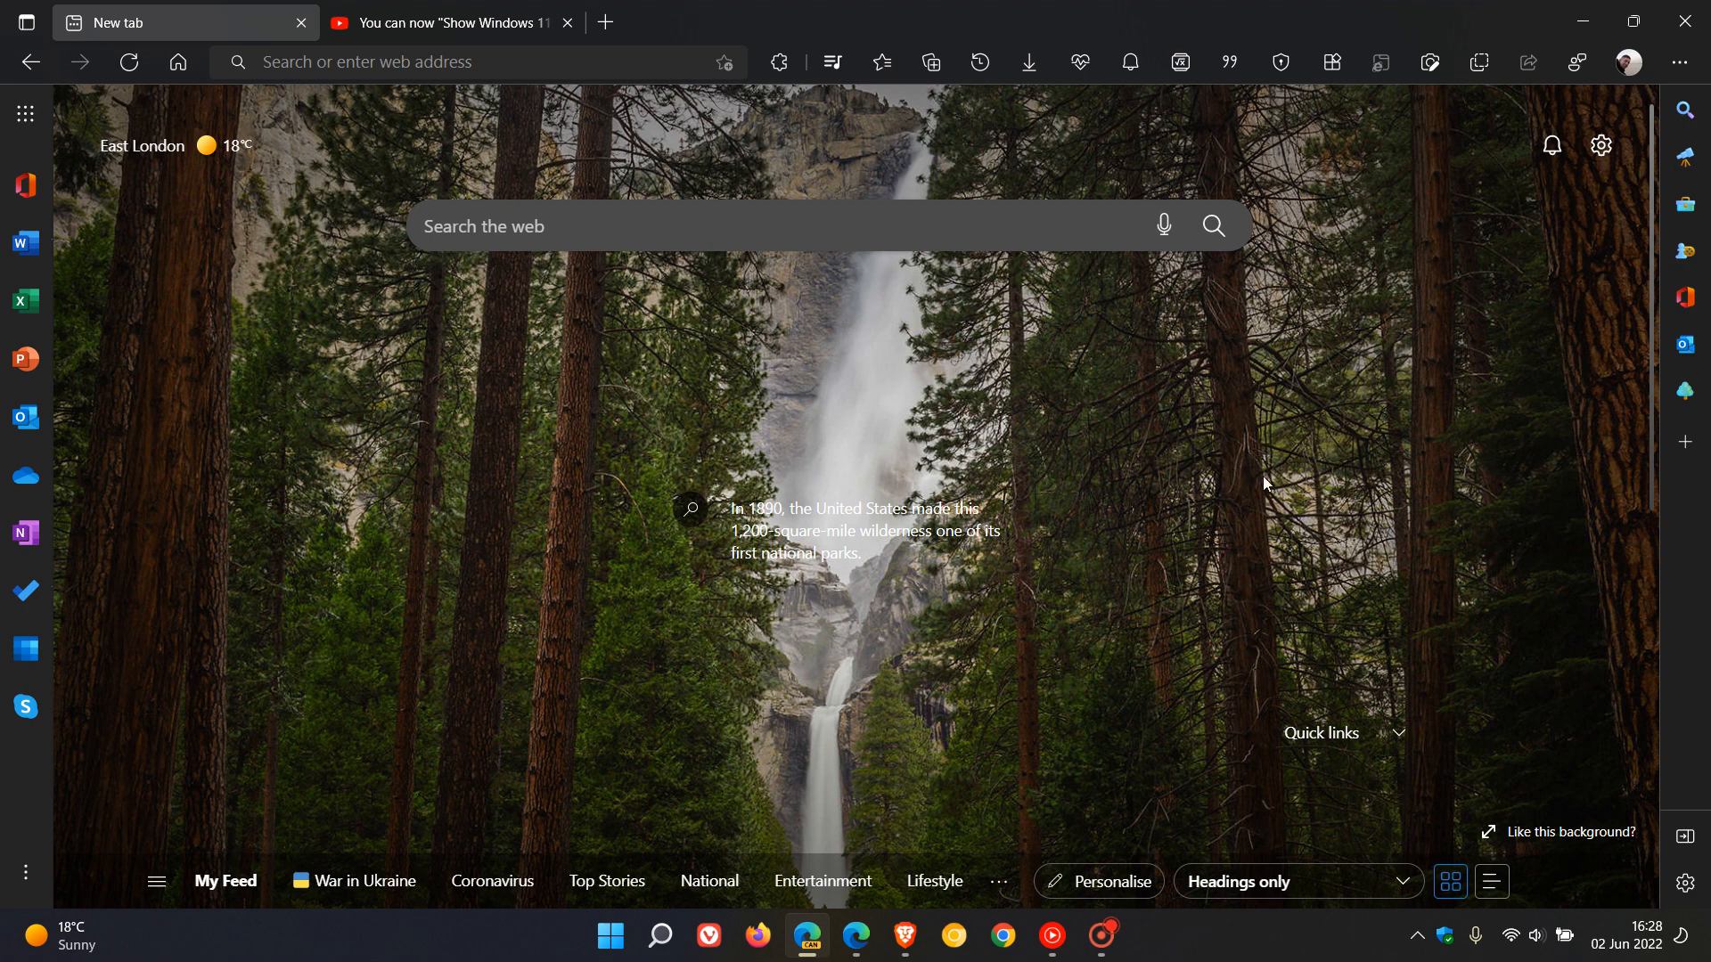
{"action": "mouse_move", "coordinate": [1278, 435]}
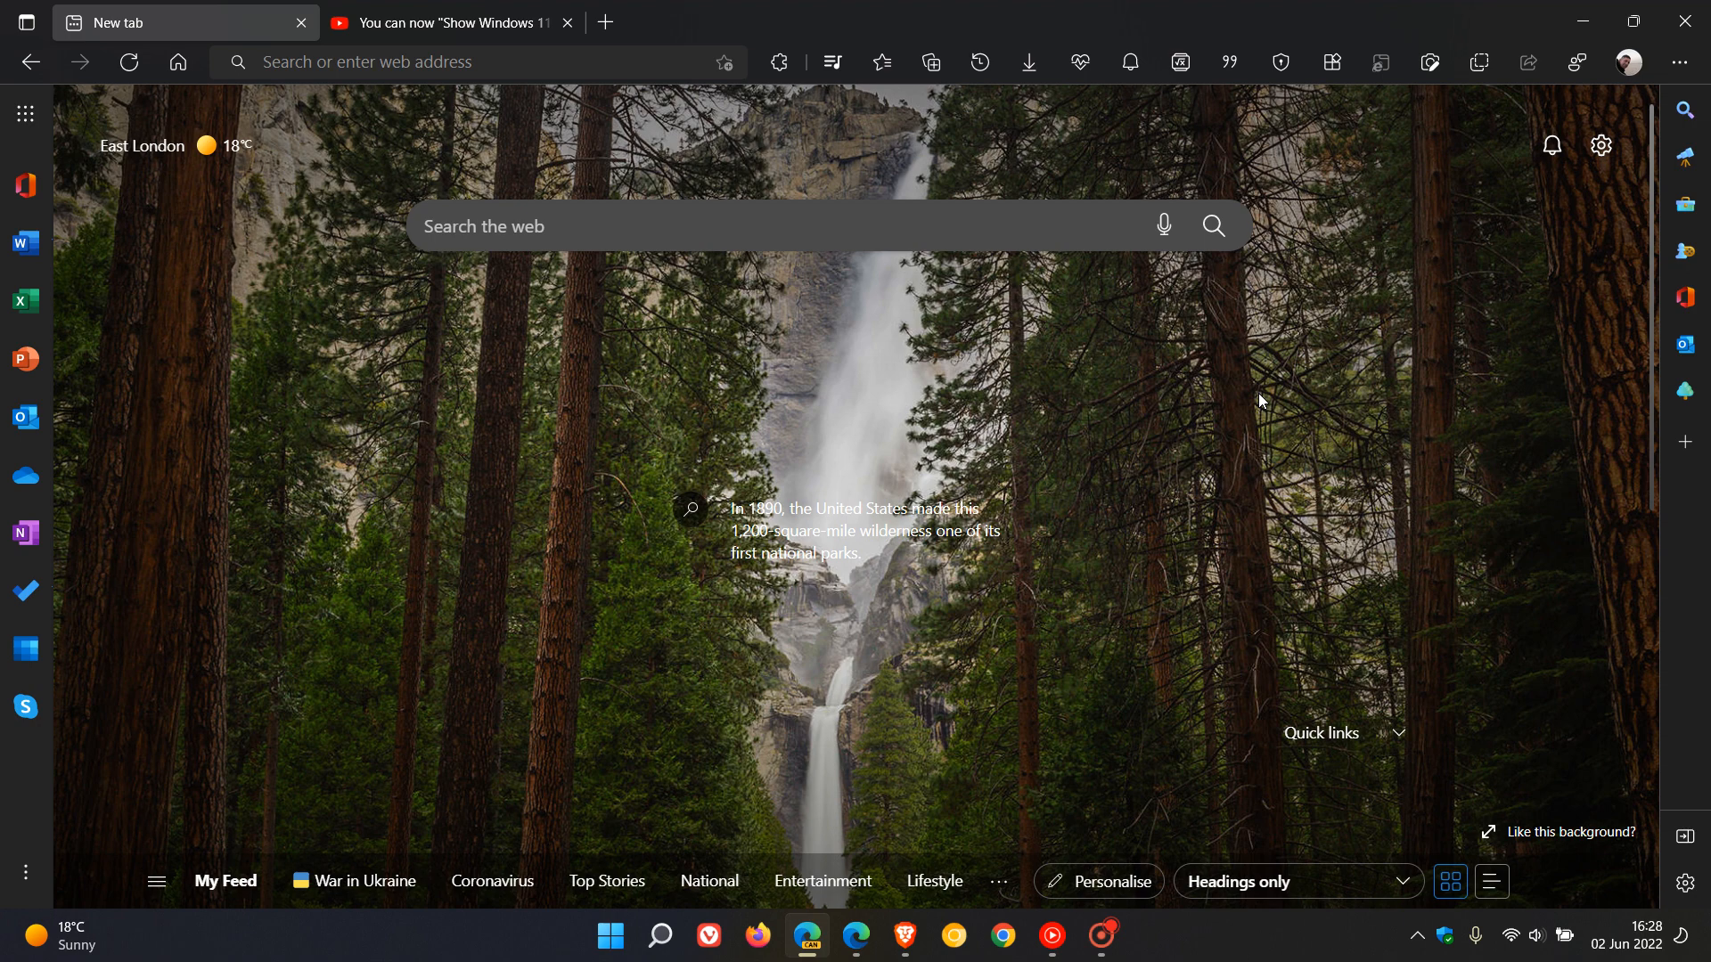
{"action": "mouse_move", "coordinate": [481, 100]}
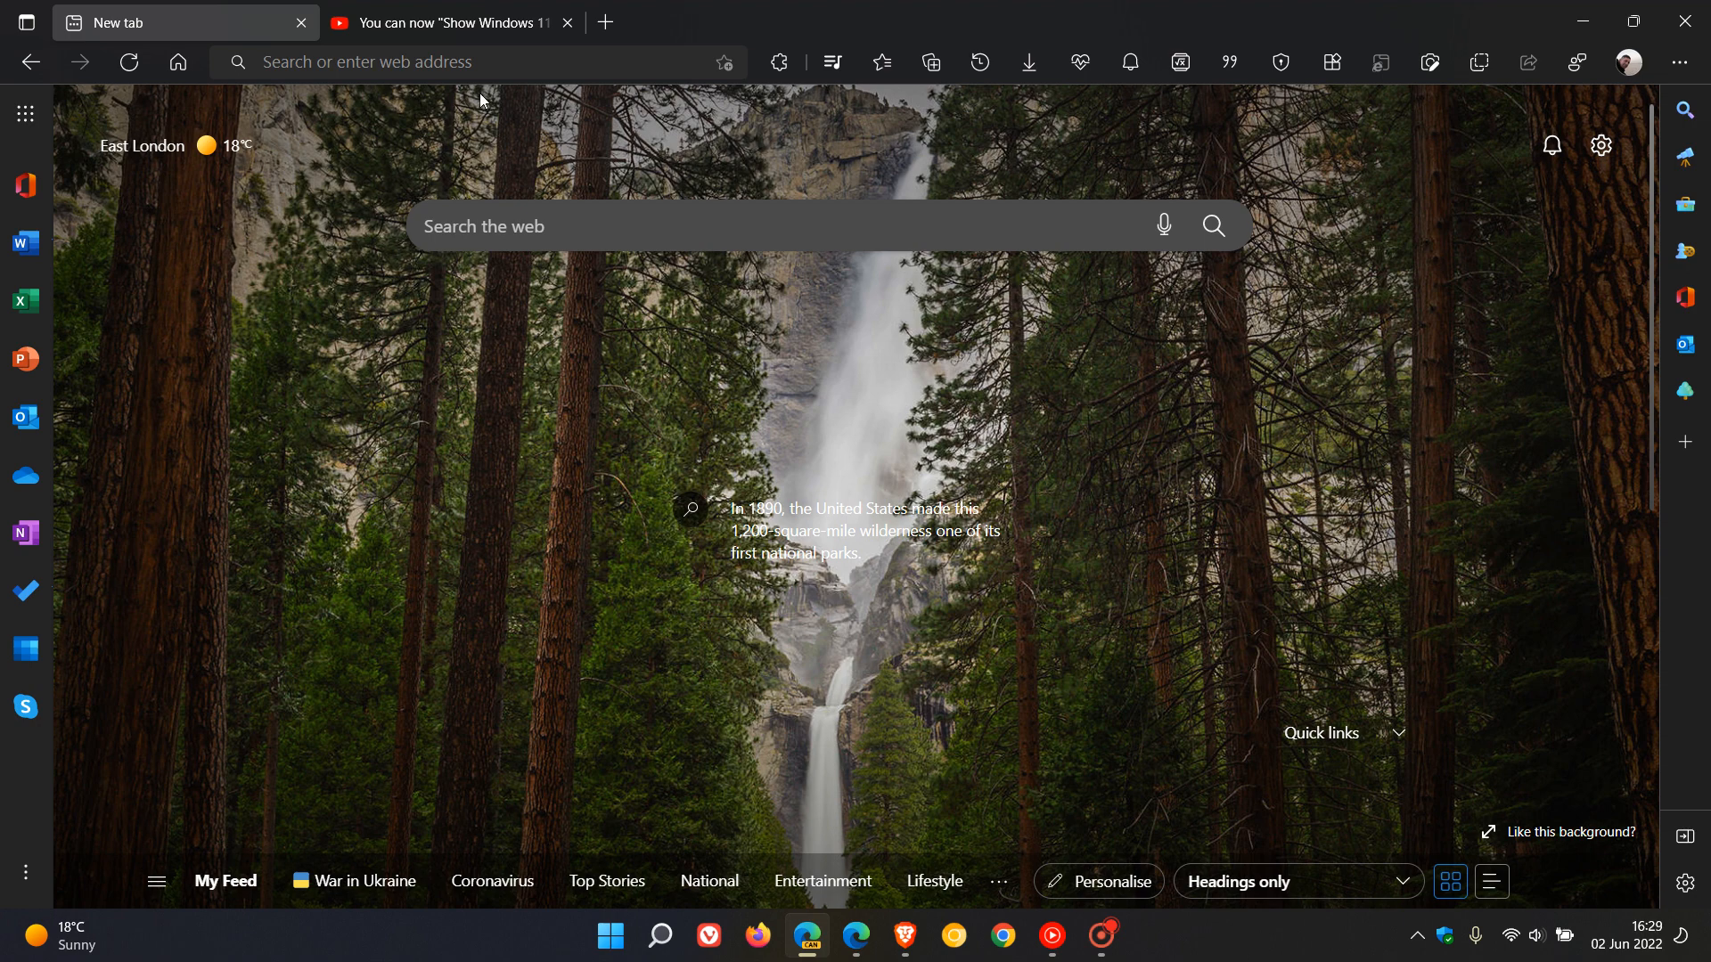
Start the YouTube video, return to the new tab, and show Search Tabs listing it under Audio & Video
{"action": "left_click", "coordinate": [448, 21]}
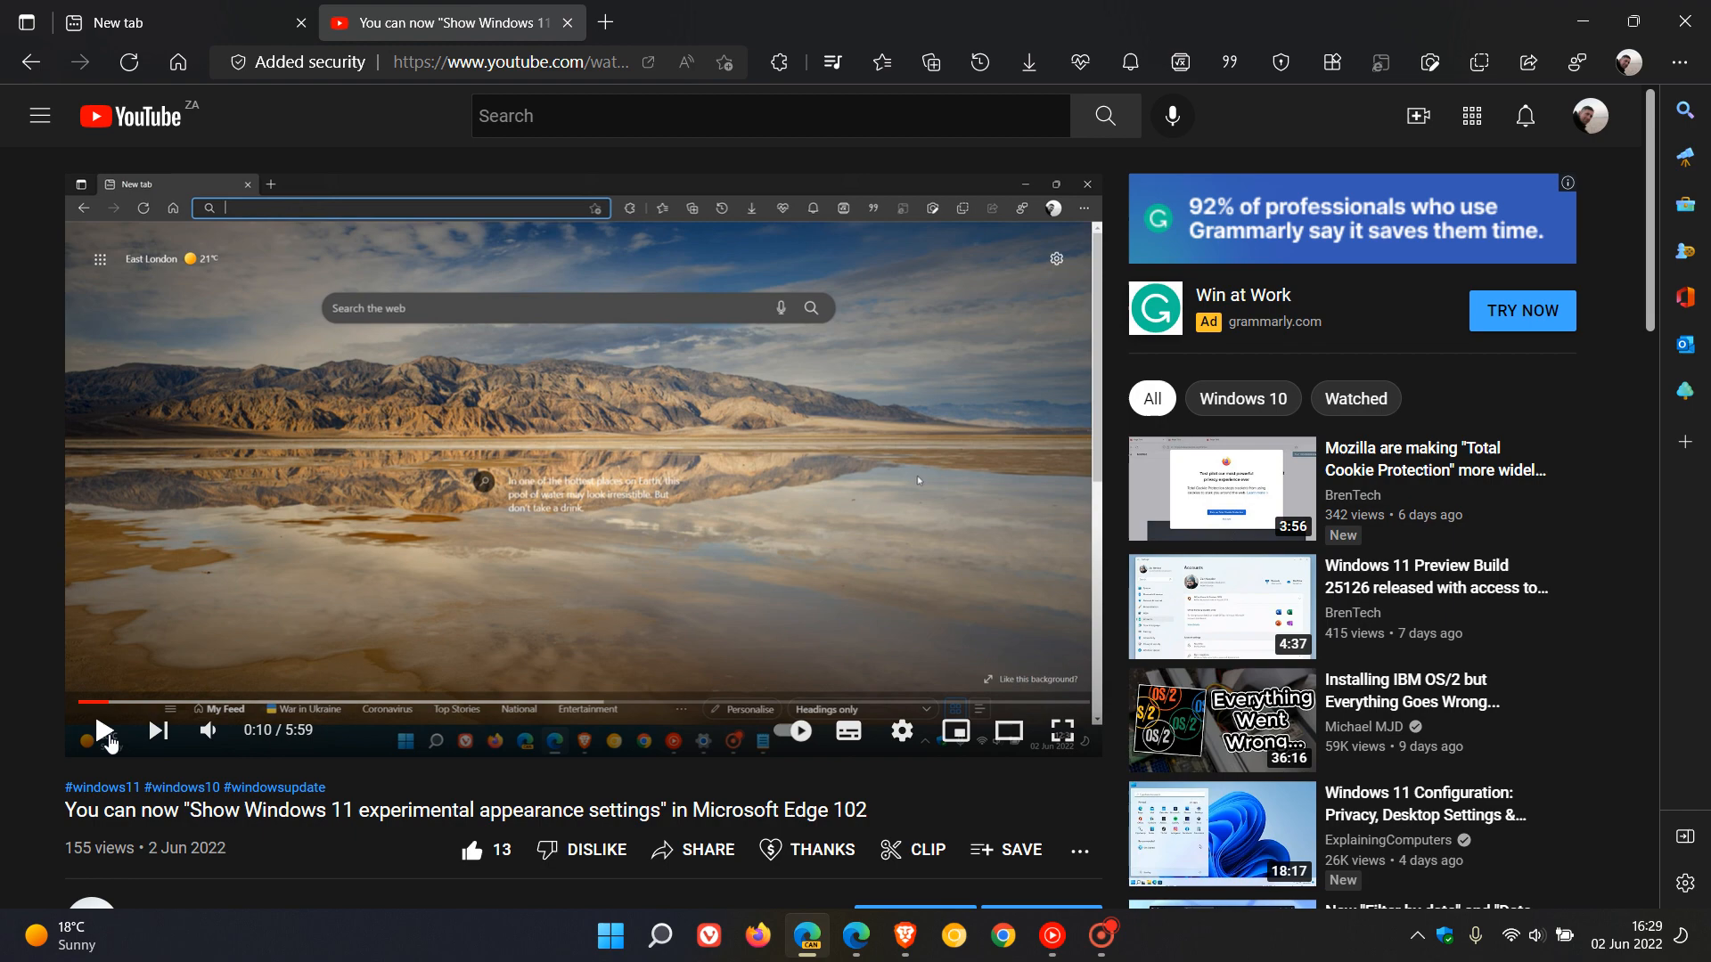
{"action": "left_click", "coordinate": [164, 22]}
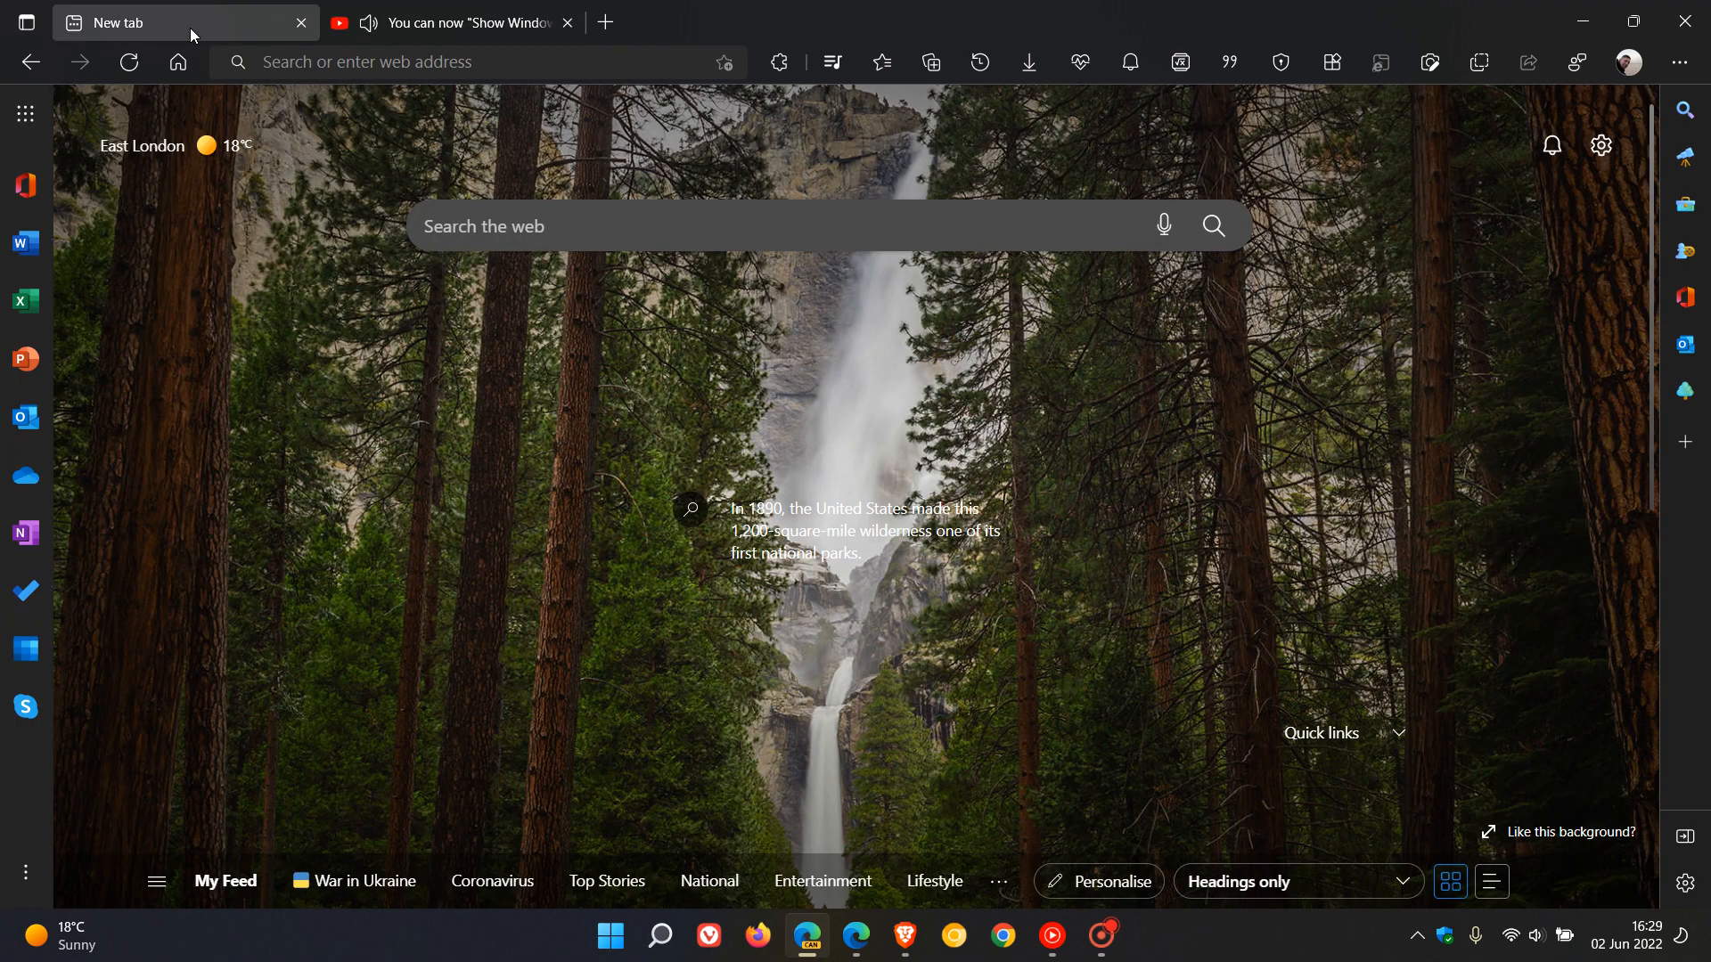
{"action": "left_click", "coordinate": [24, 21]}
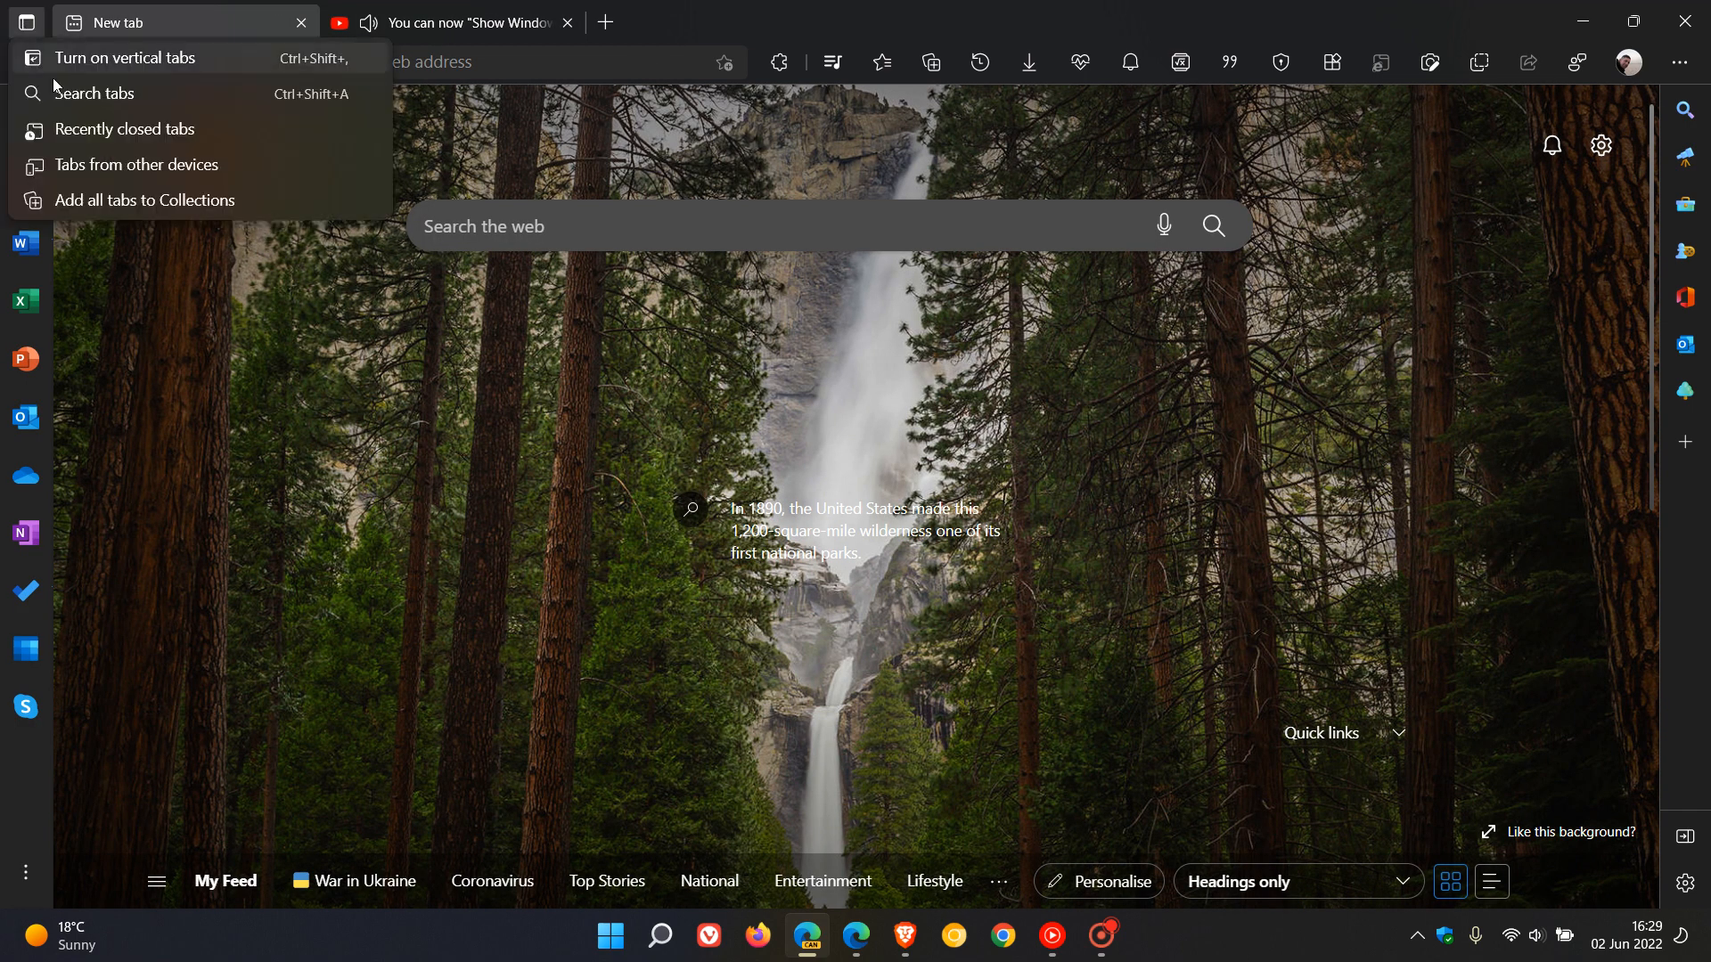
{"action": "left_click", "coordinate": [93, 92]}
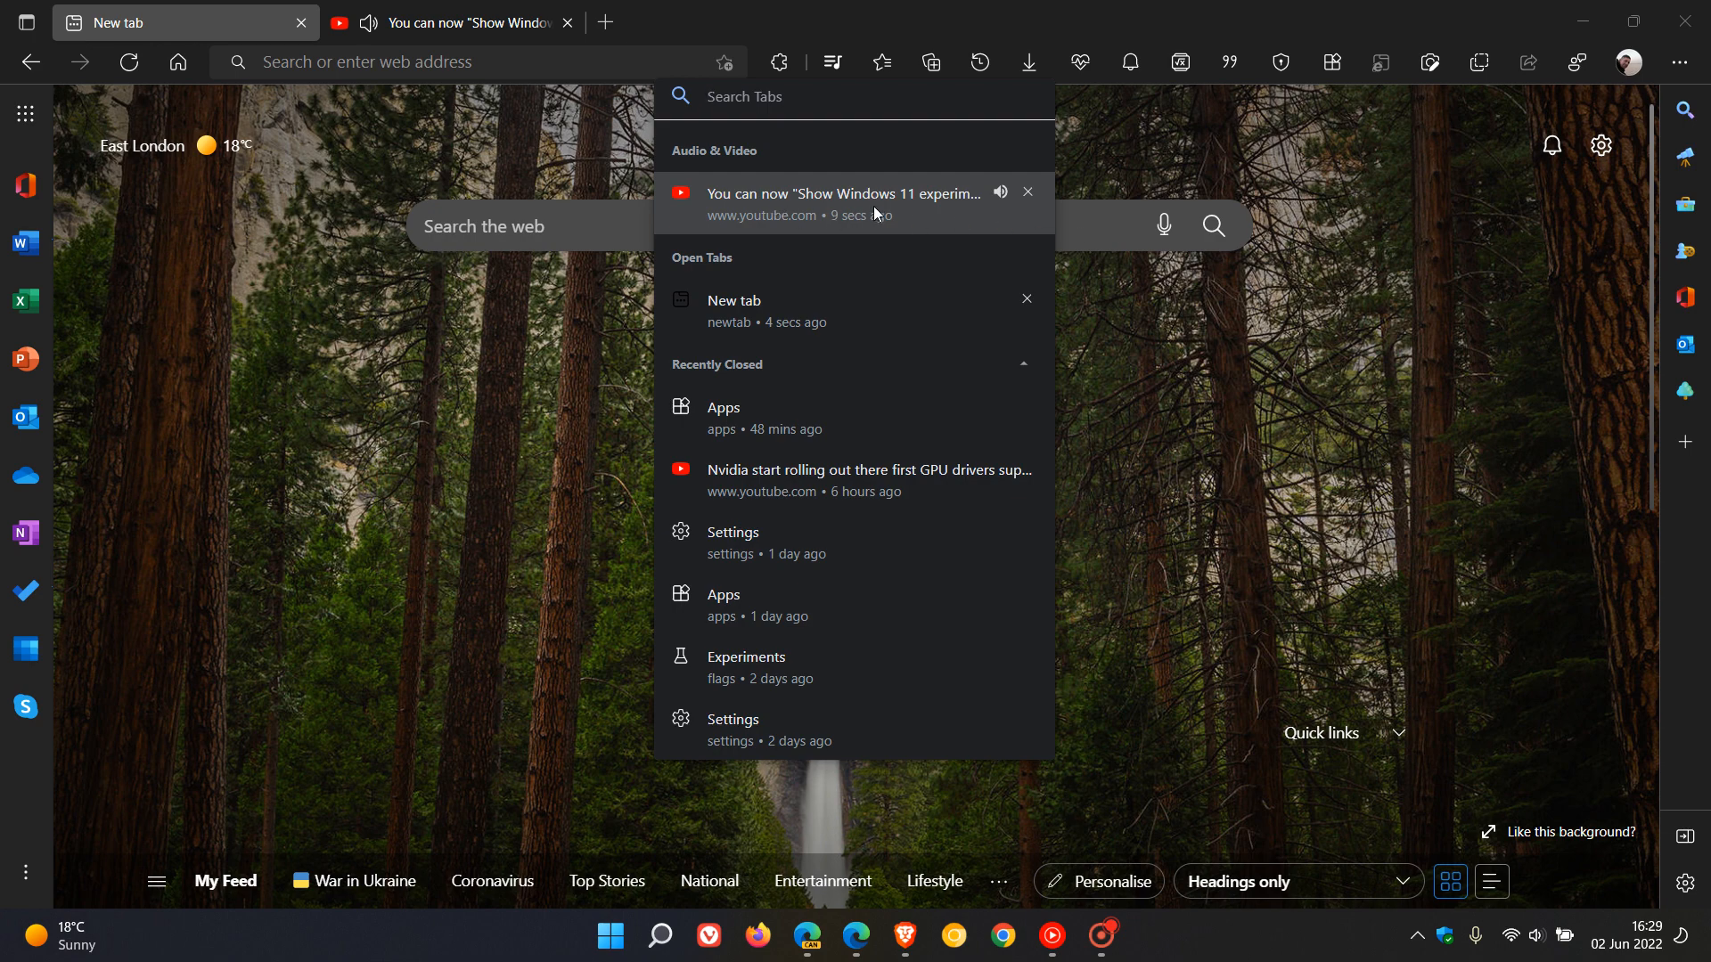
{"action": "mouse_move", "coordinate": [804, 206]}
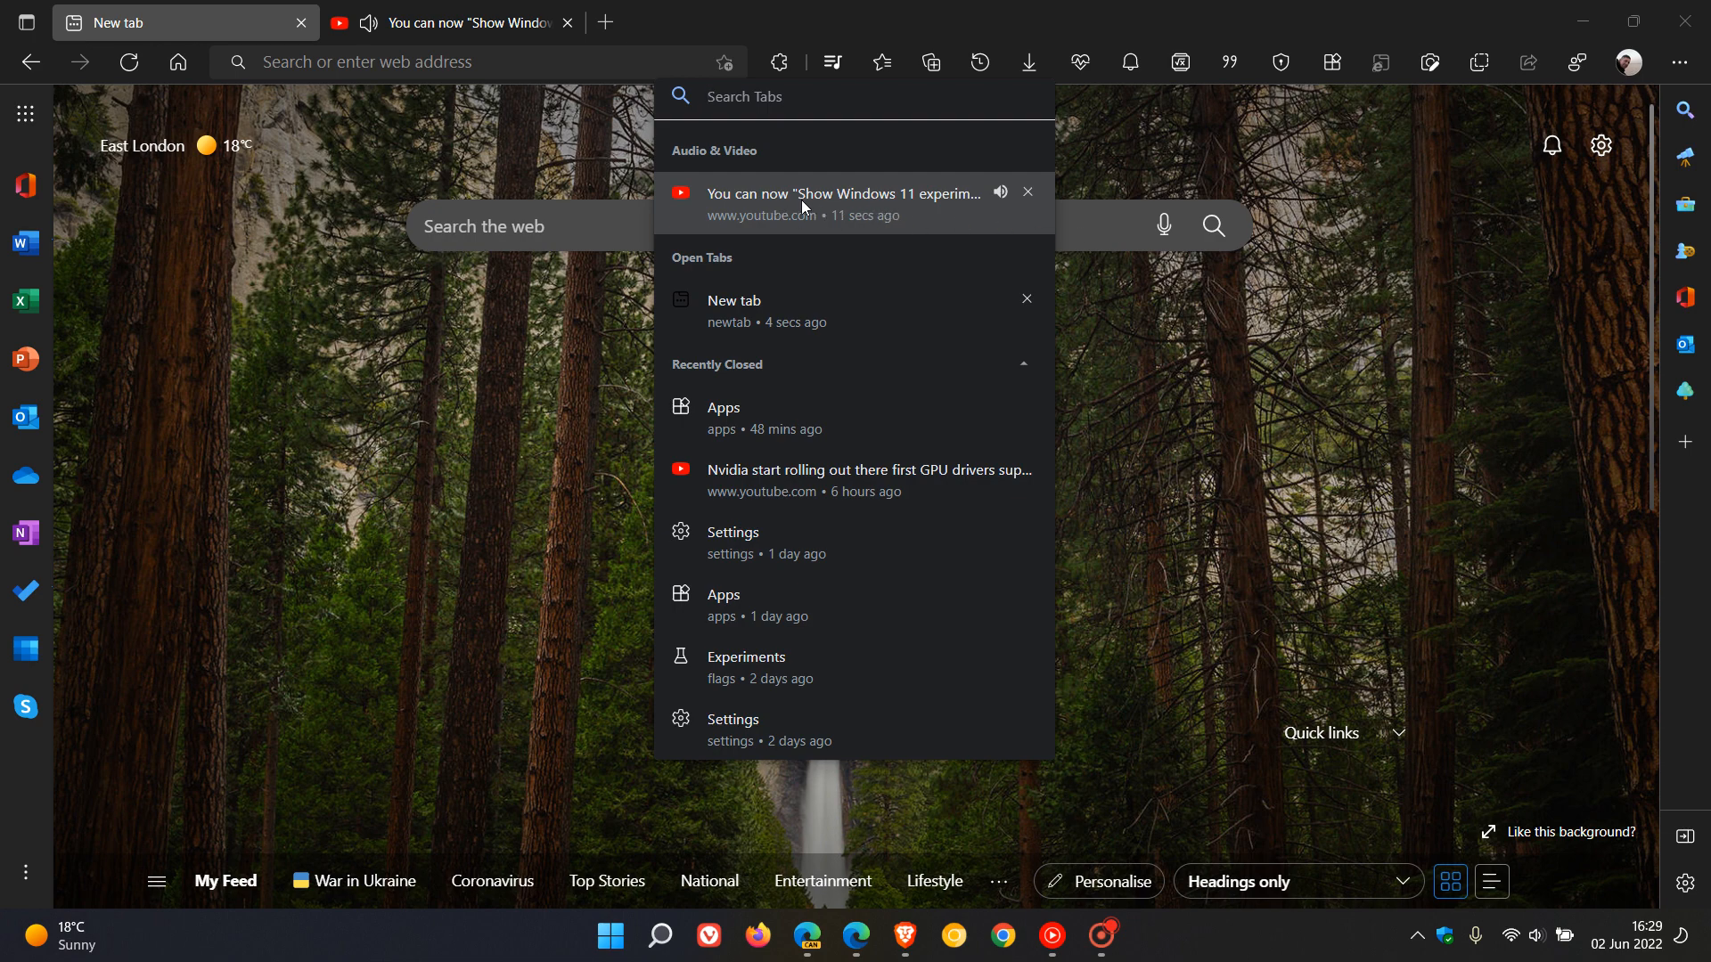
{"action": "mouse_move", "coordinate": [731, 180]}
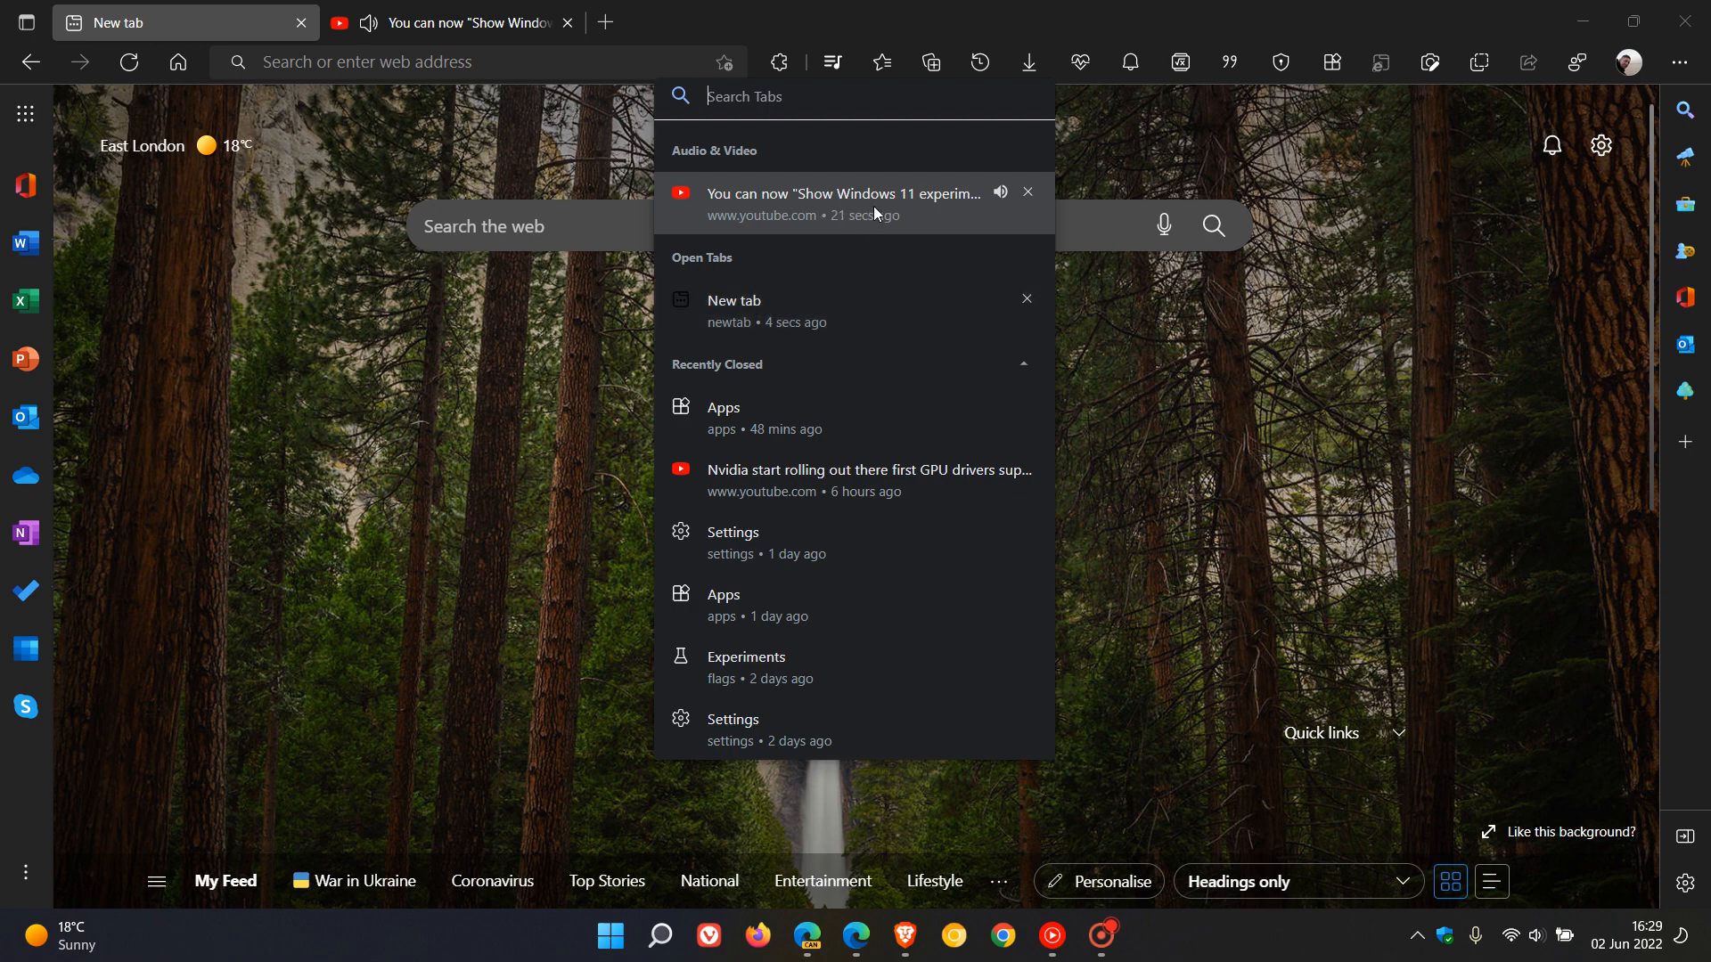
{"action": "mouse_move", "coordinate": [888, 328]}
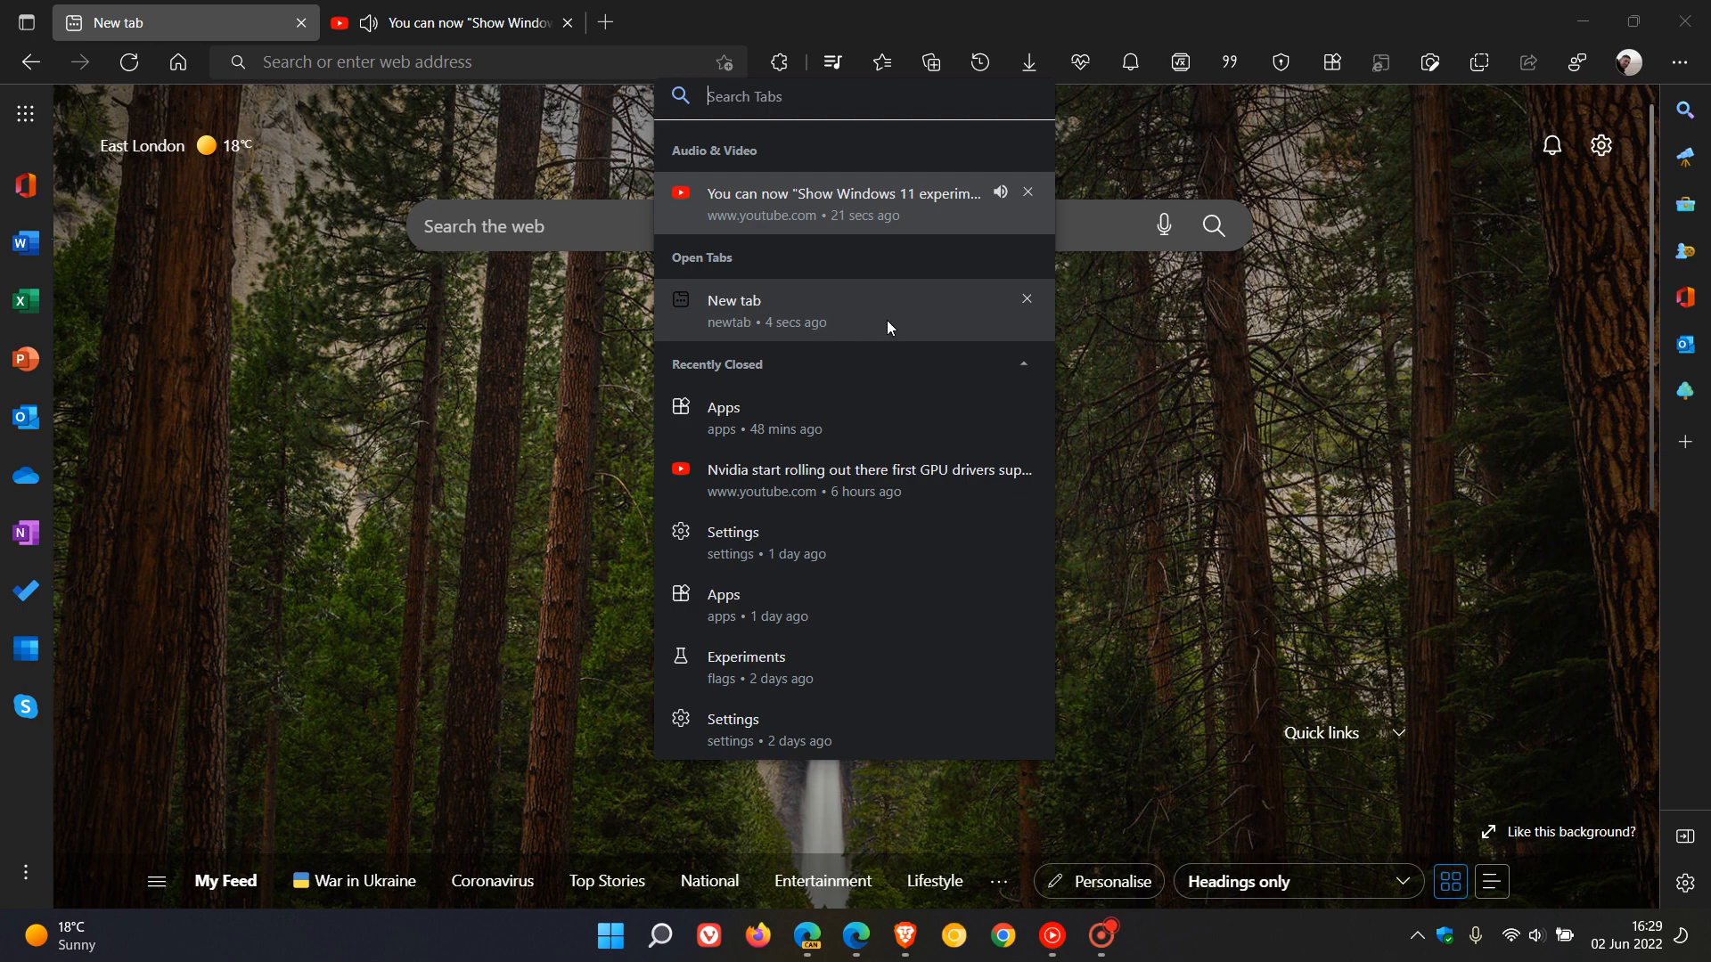
{"action": "mouse_move", "coordinate": [843, 328]}
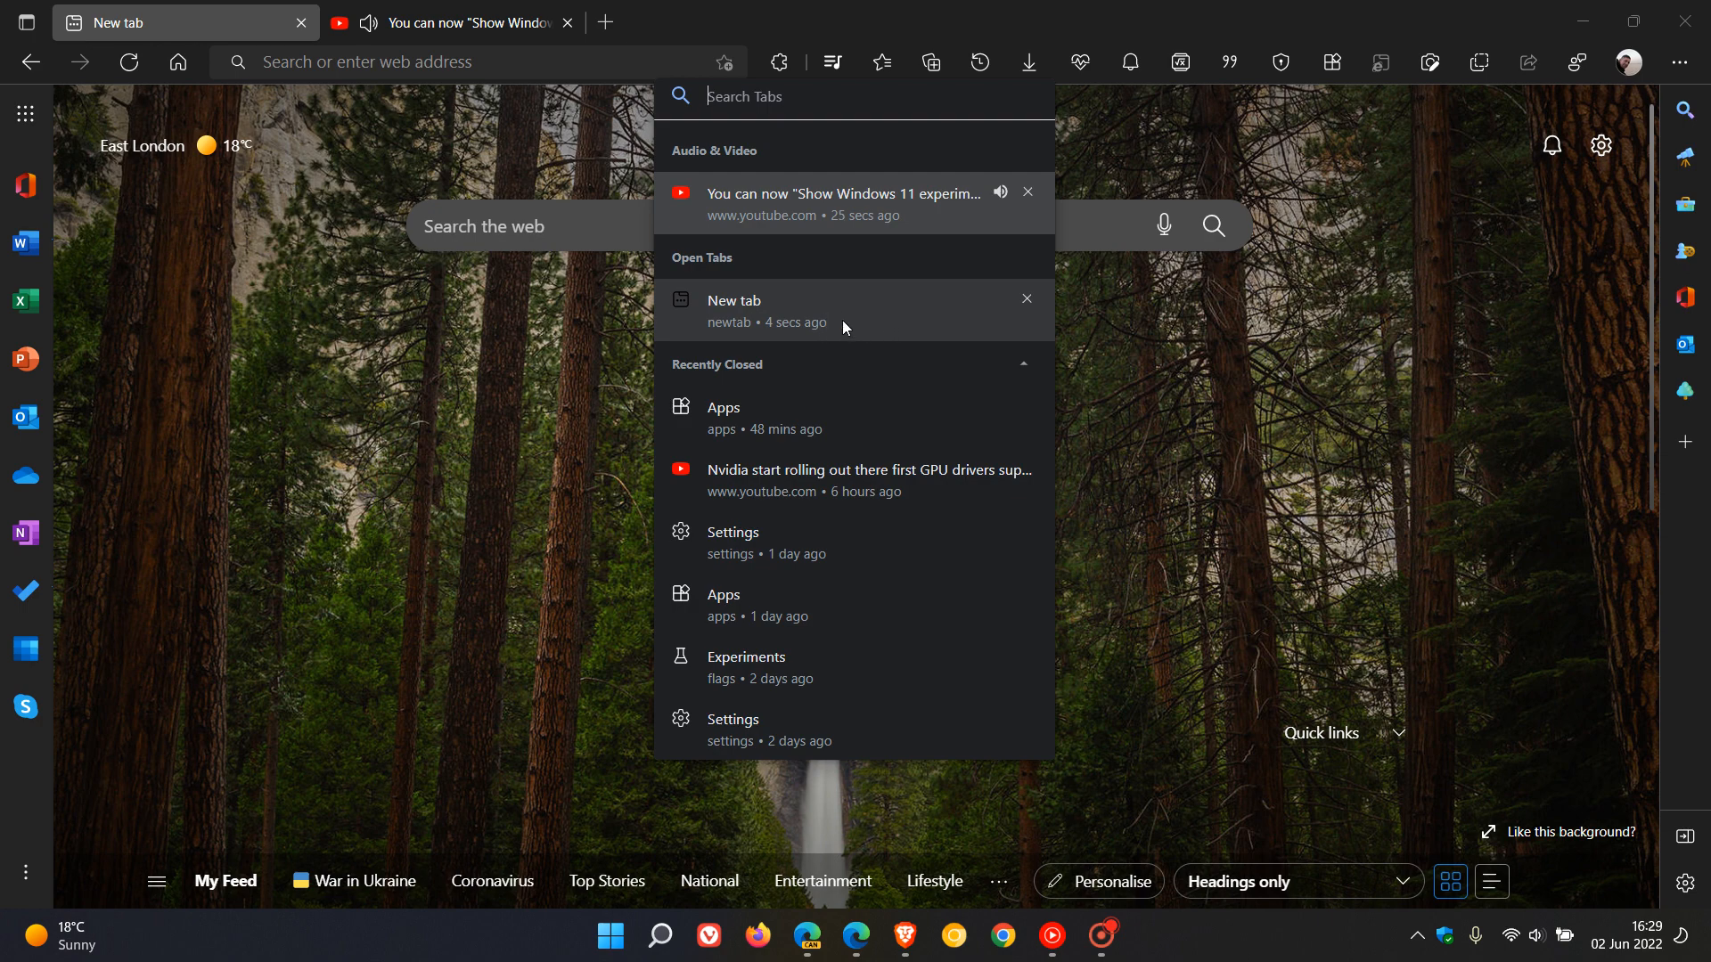
{"action": "mouse_move", "coordinate": [719, 182]}
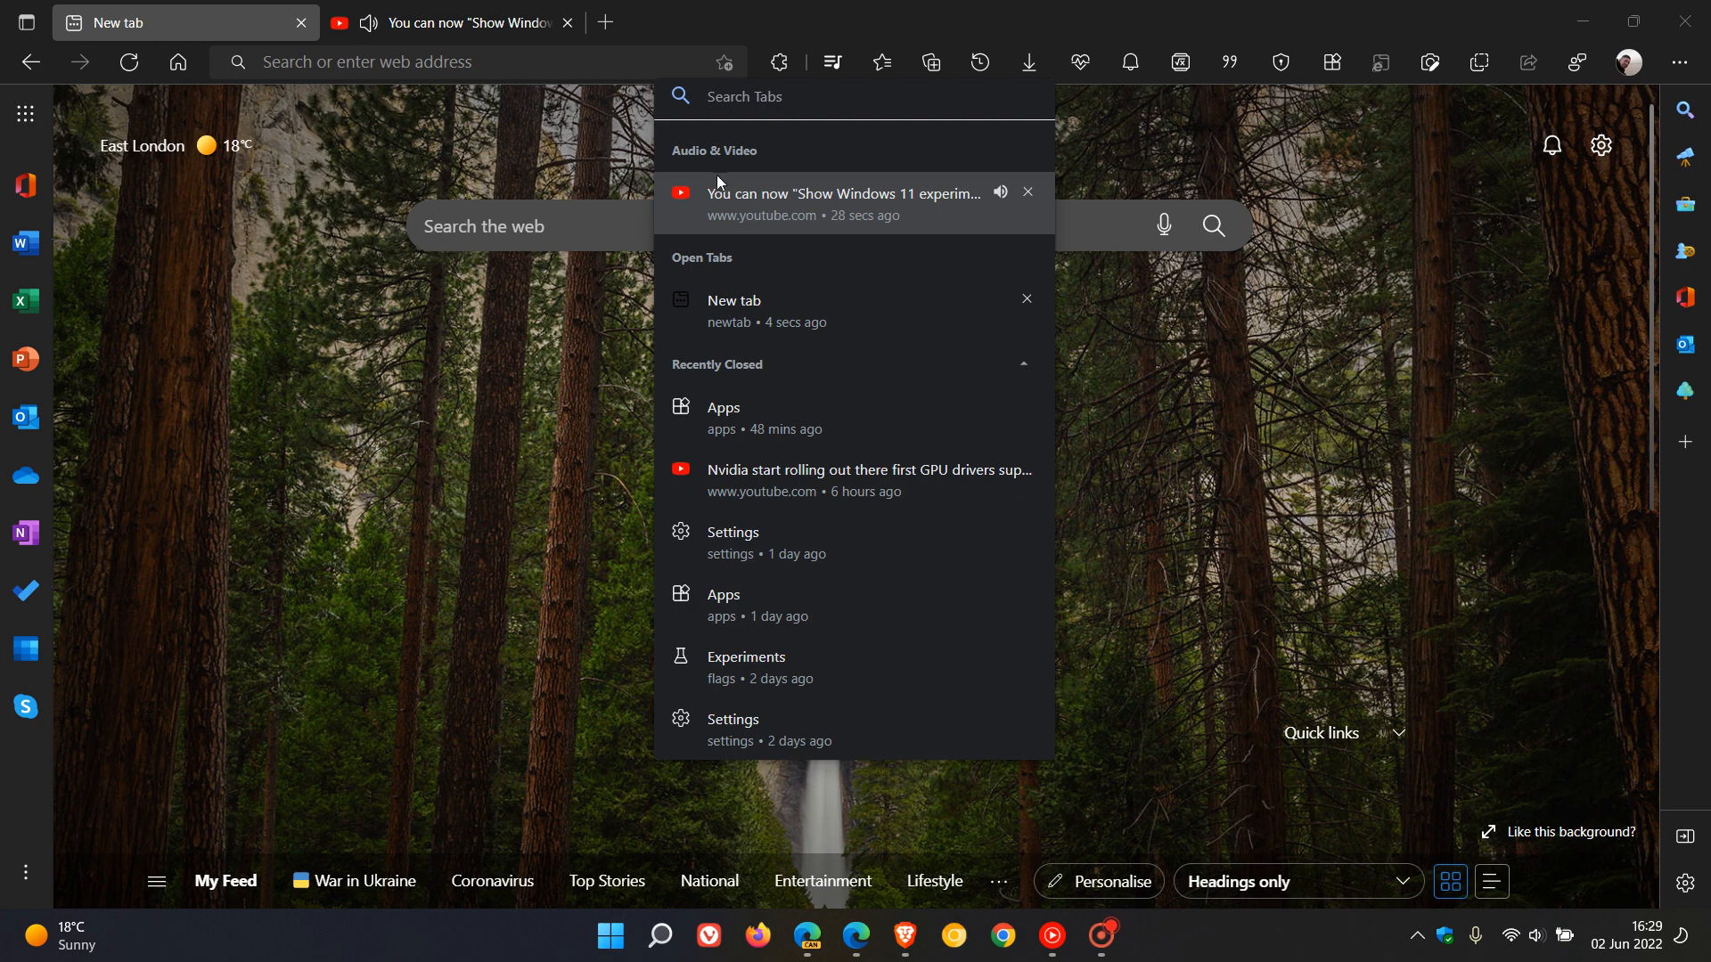
{"action": "mouse_move", "coordinate": [902, 208]}
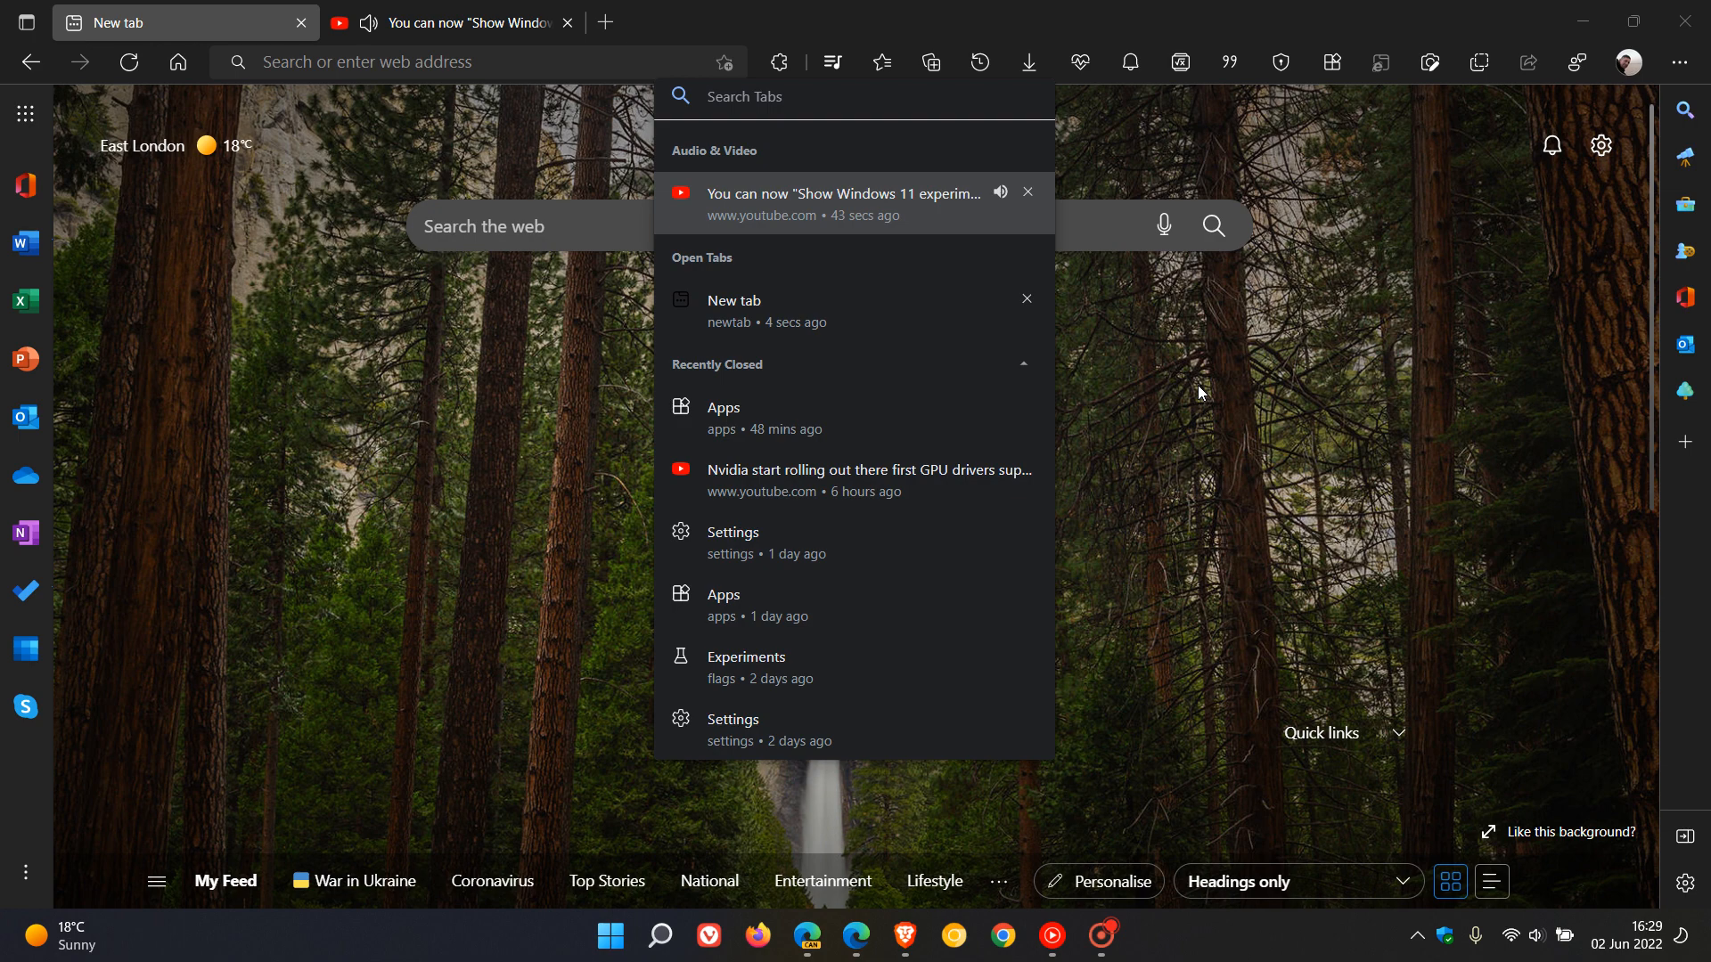
{"action": "mouse_move", "coordinate": [1160, 392]}
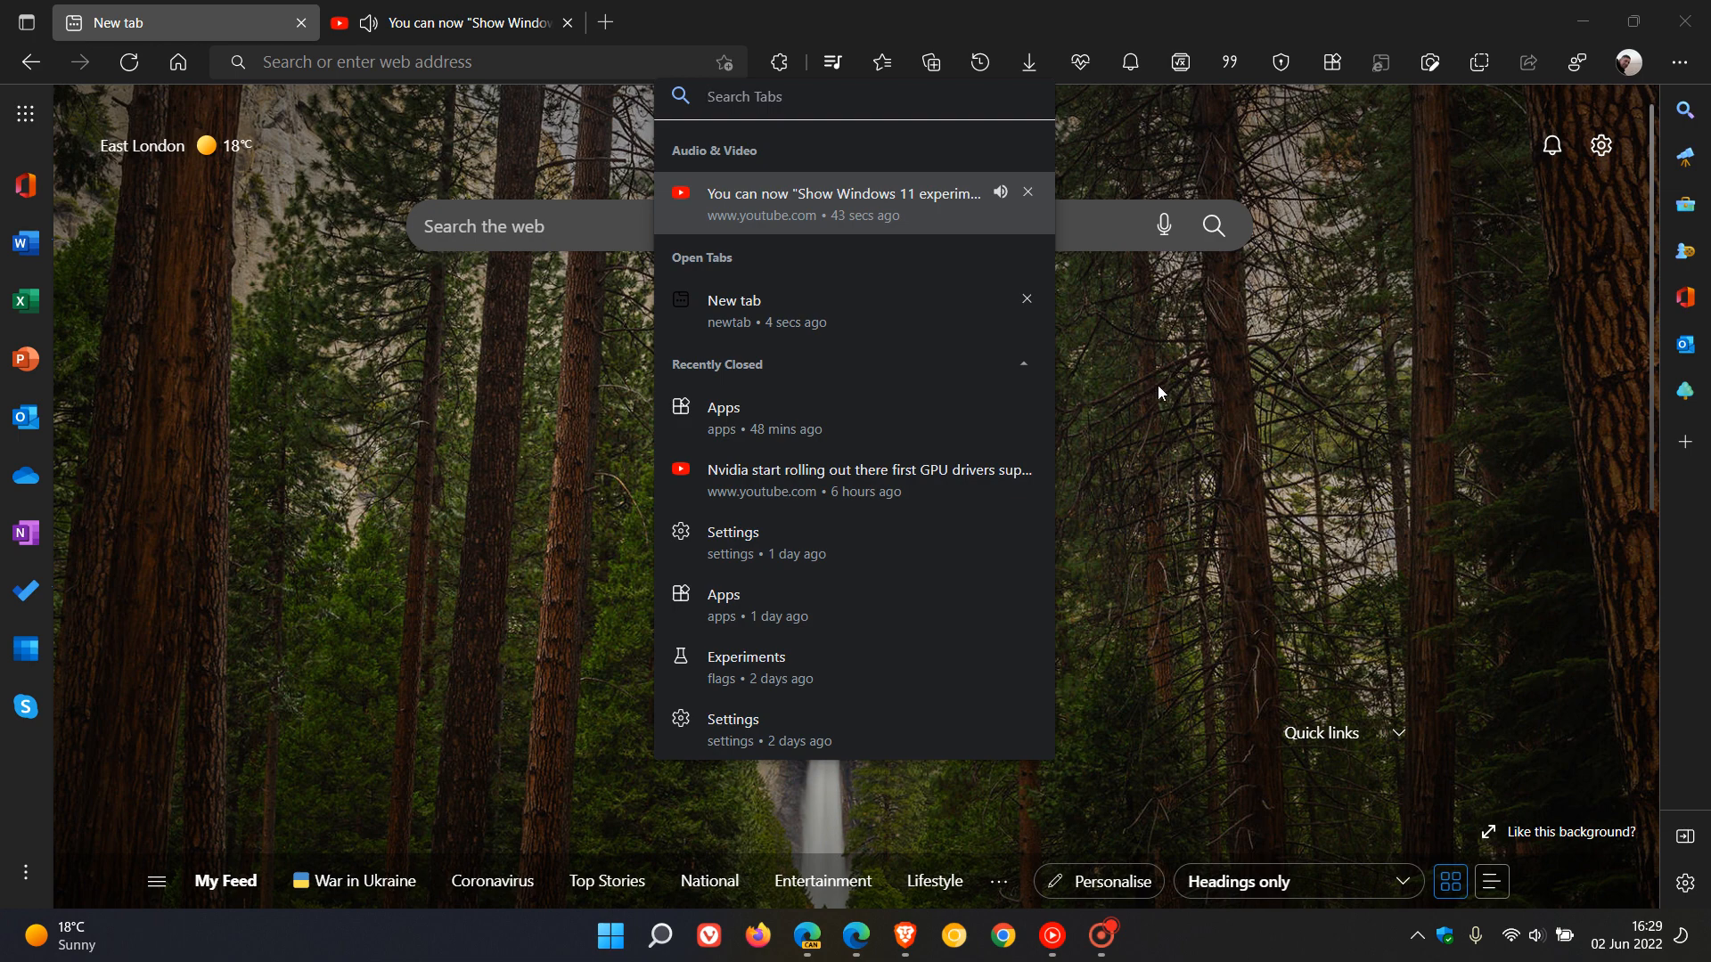